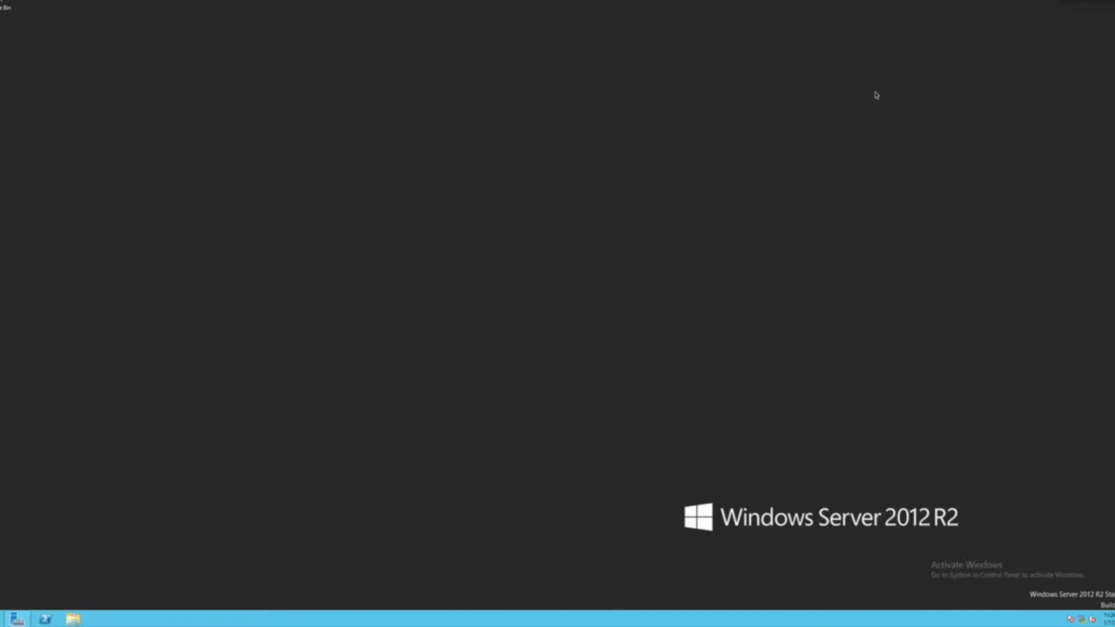
mouse_move(15, 14)
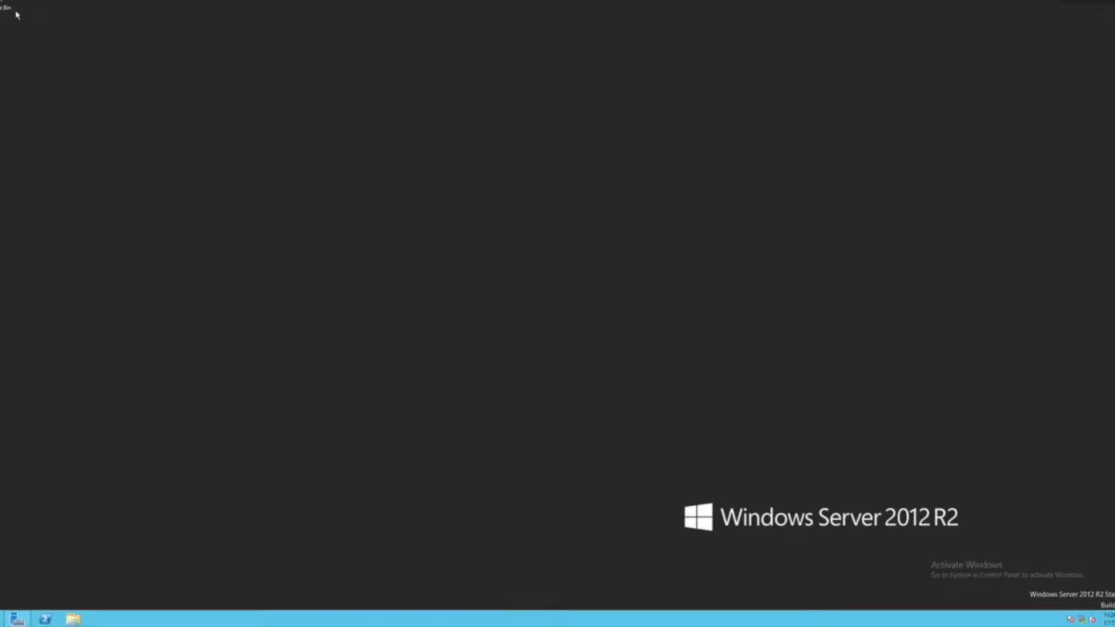
mouse_move(7, 150)
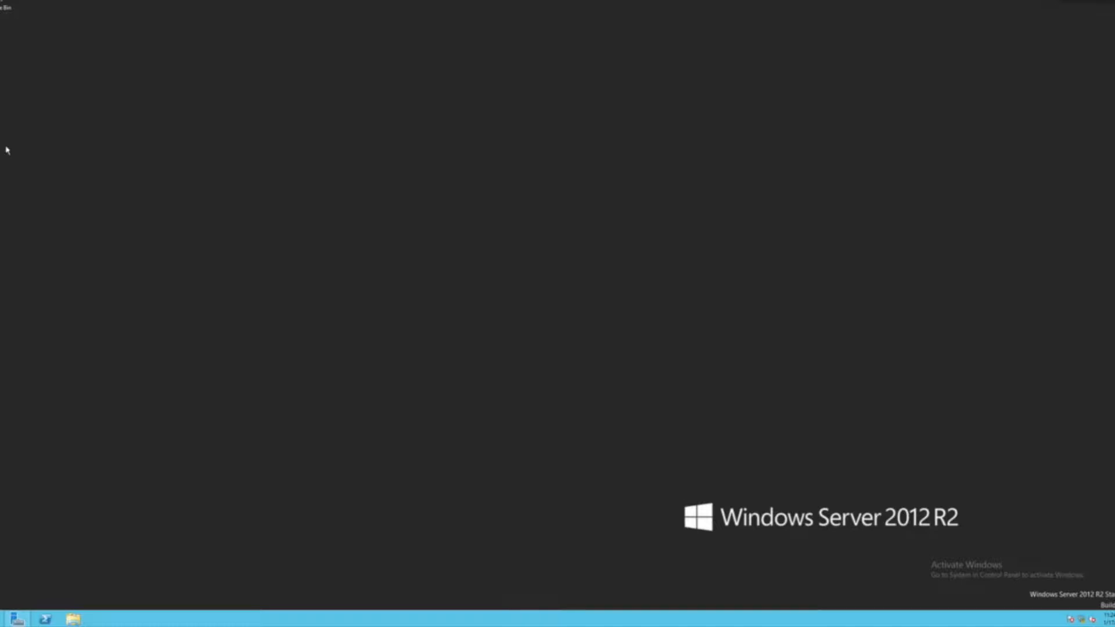
mouse_move(24, 412)
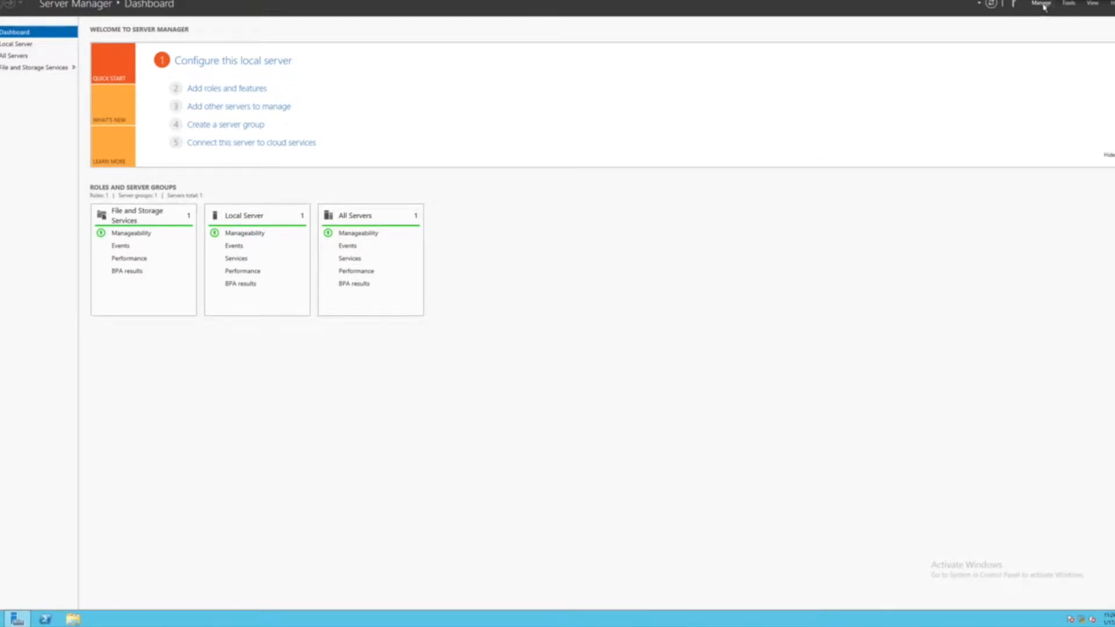
Step: Launch the Add Roles and Features Wizard from Manage and proceed with role-based installation to server selection
click(1040, 3)
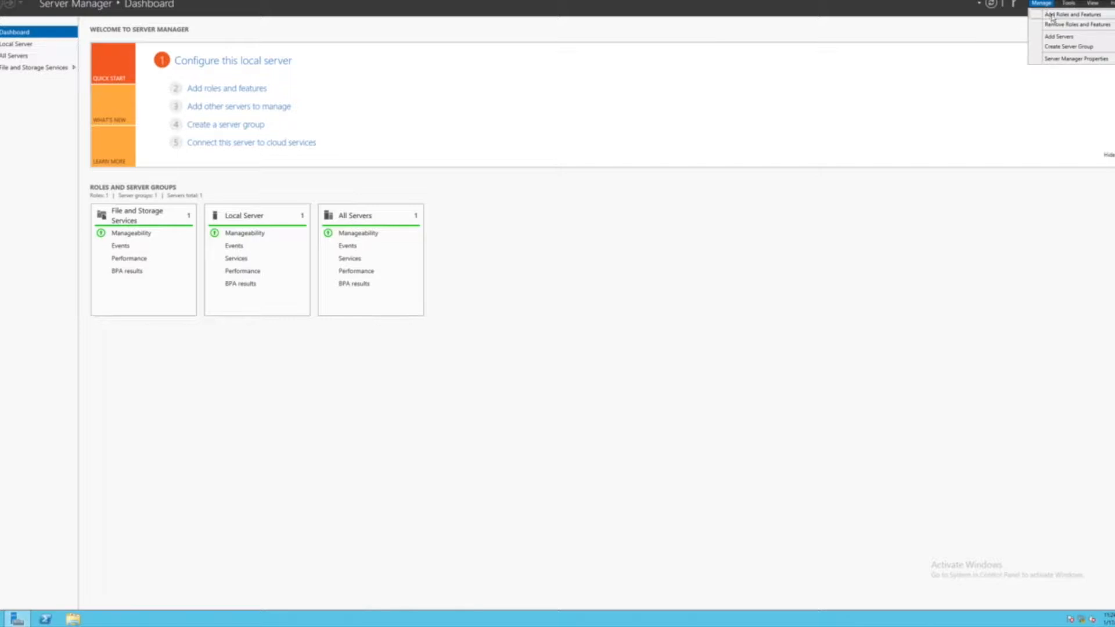
click(1063, 14)
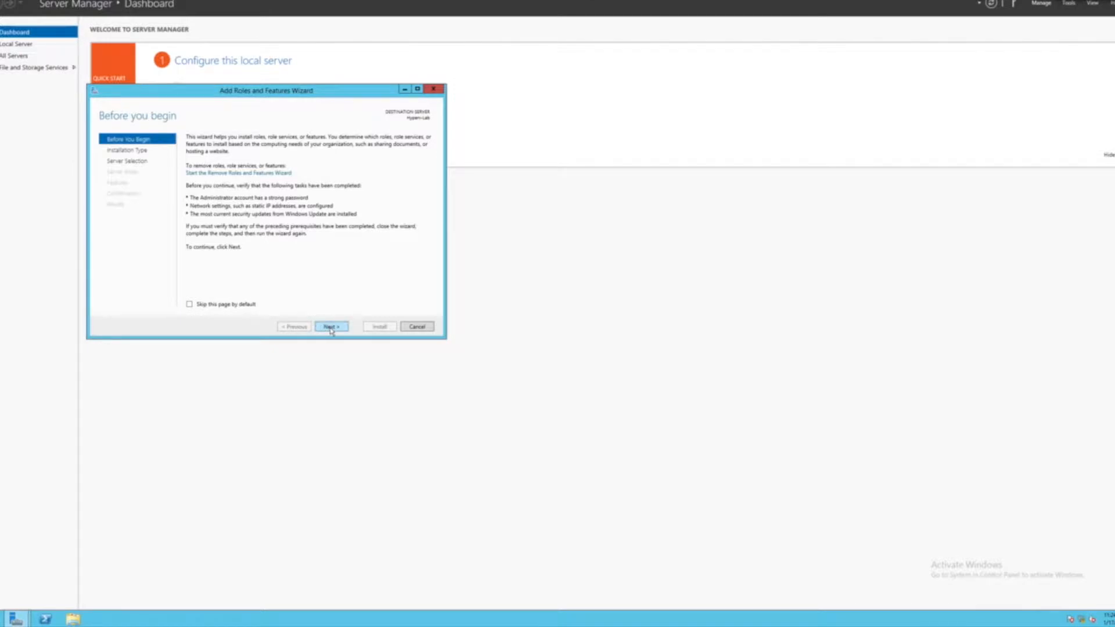
click(331, 326)
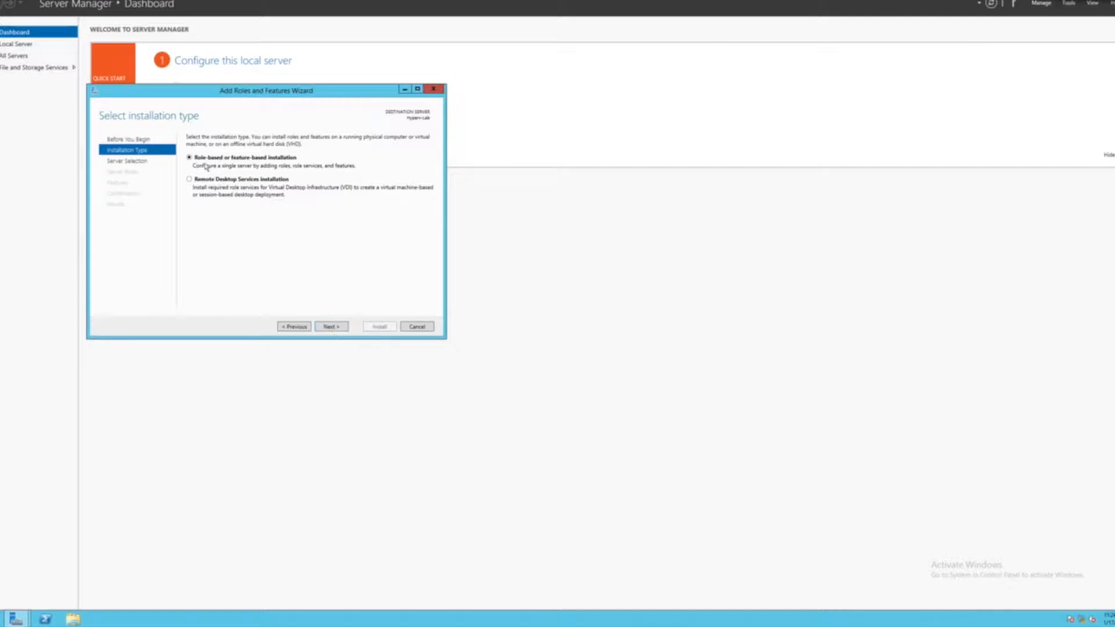
mouse_move(324, 305)
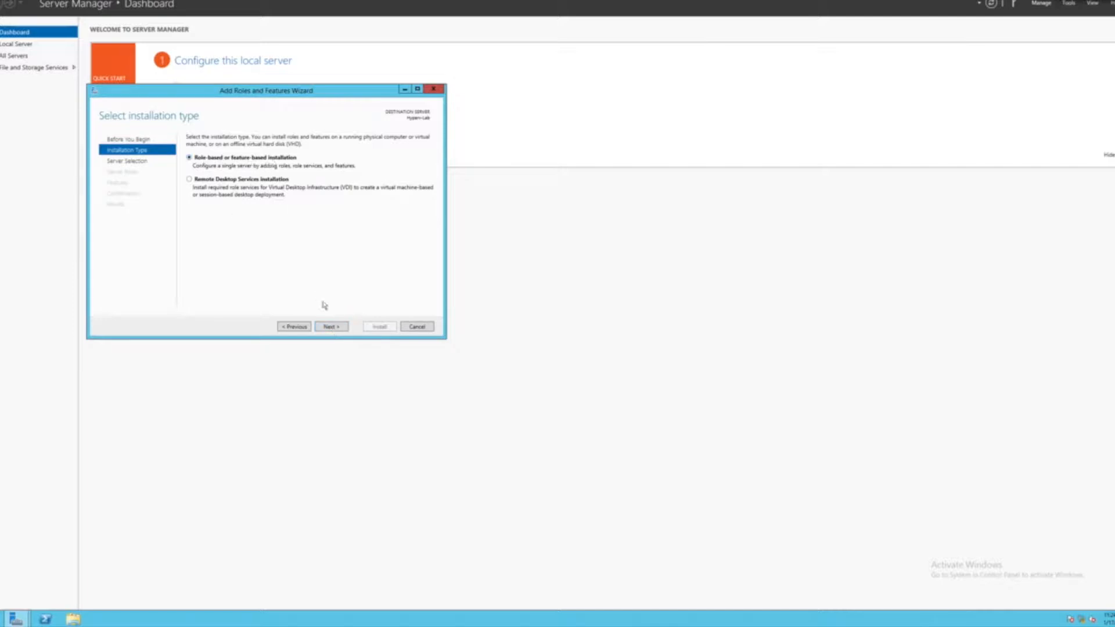
click(331, 327)
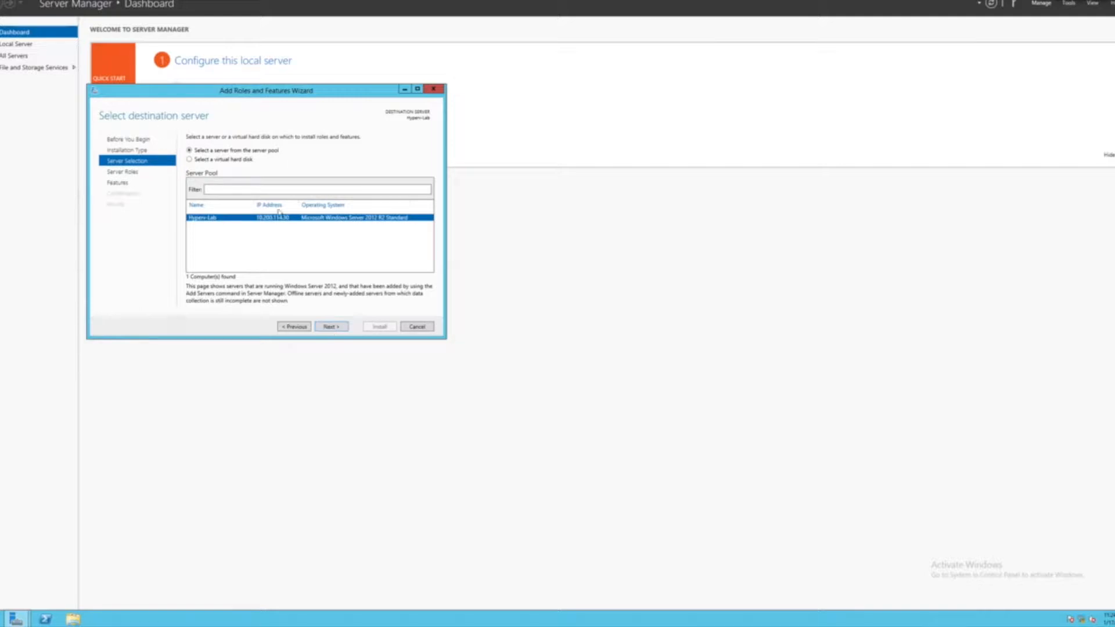
Step: Accept the local server, select the Hyper-V role with its management tools, and continue to features
click(331, 326)
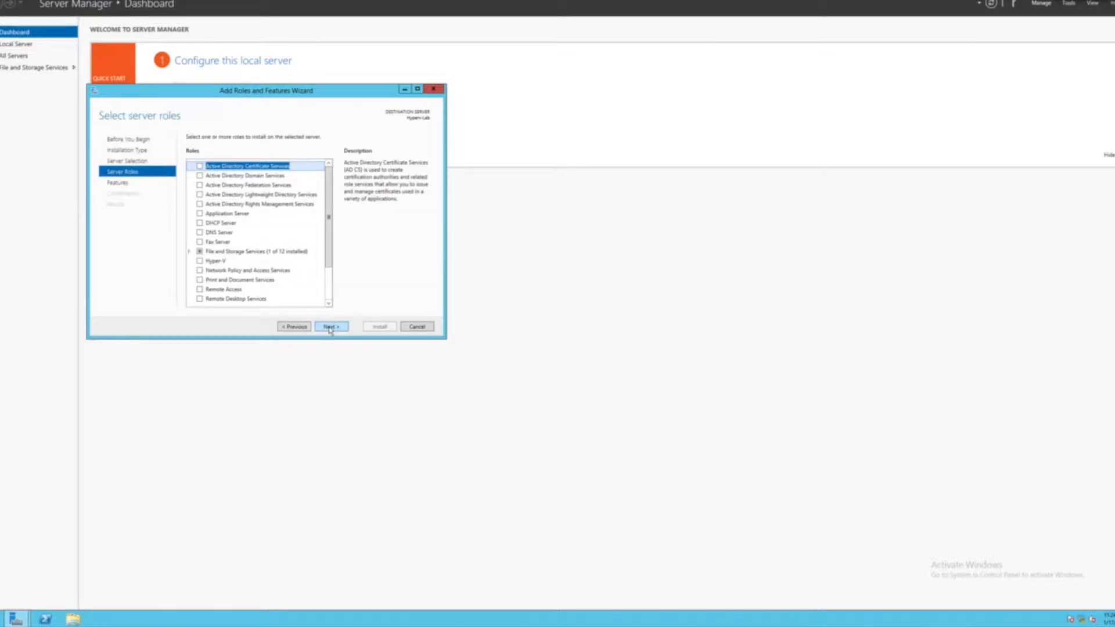
mouse_move(221, 275)
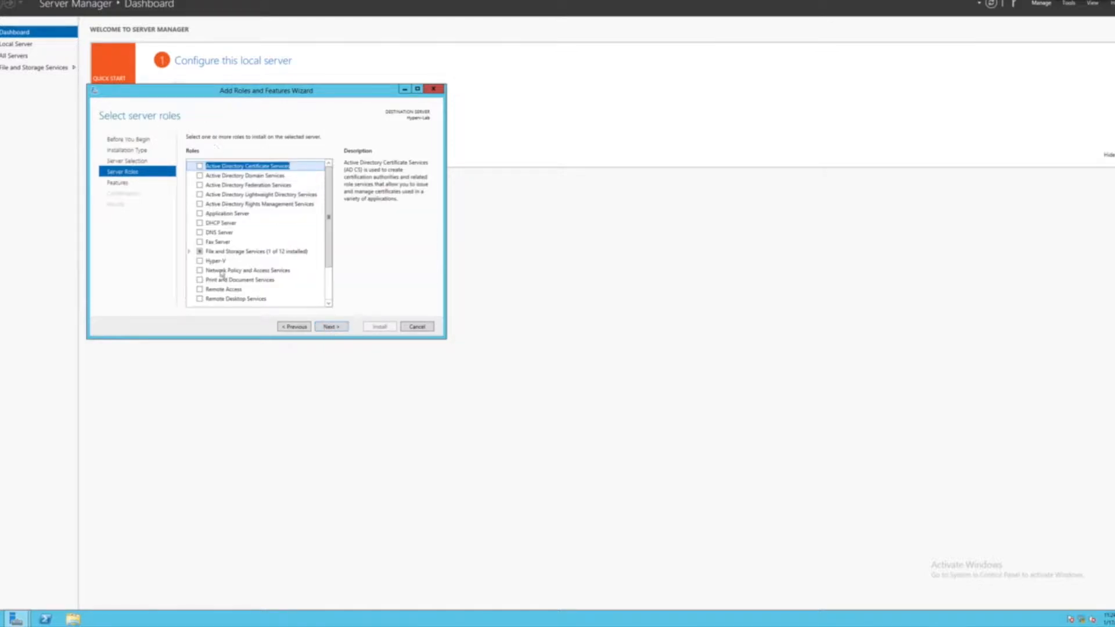
click(216, 262)
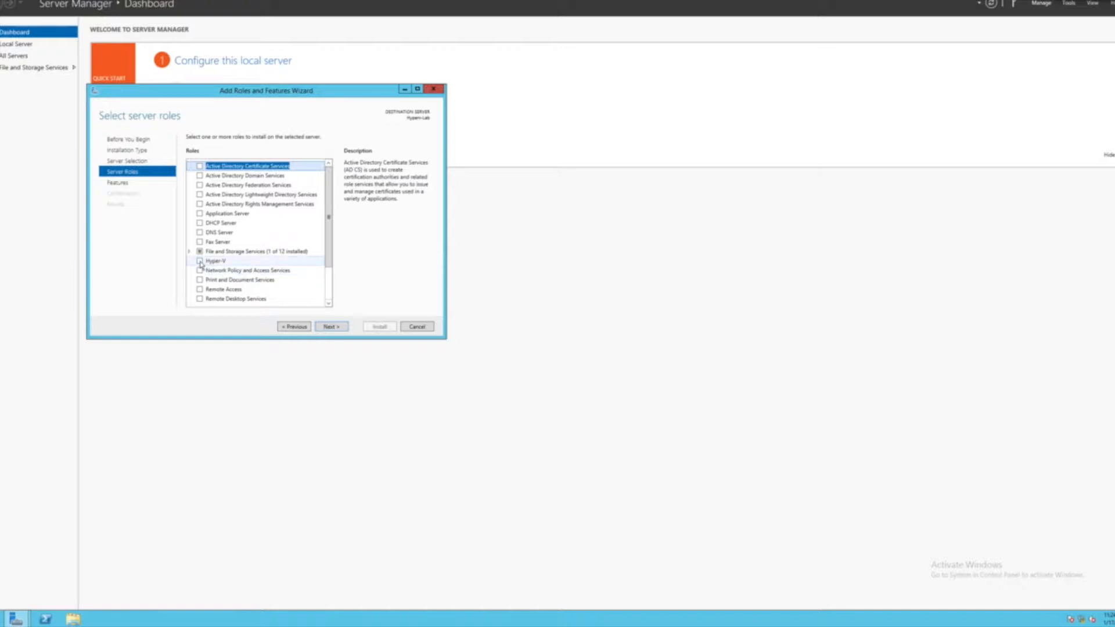
click(200, 261)
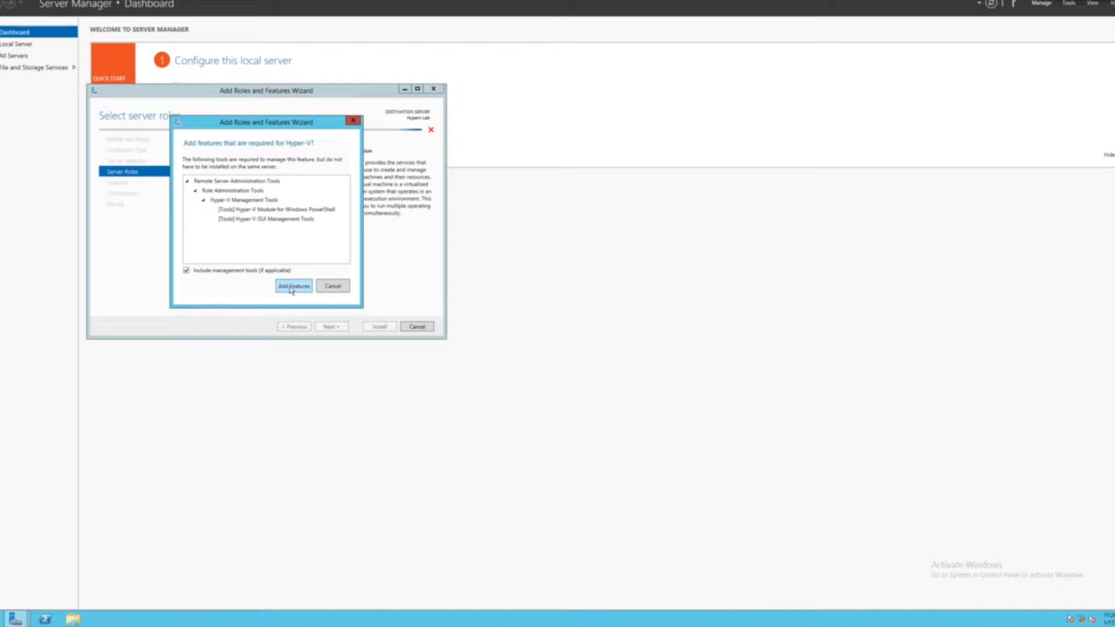
click(292, 286)
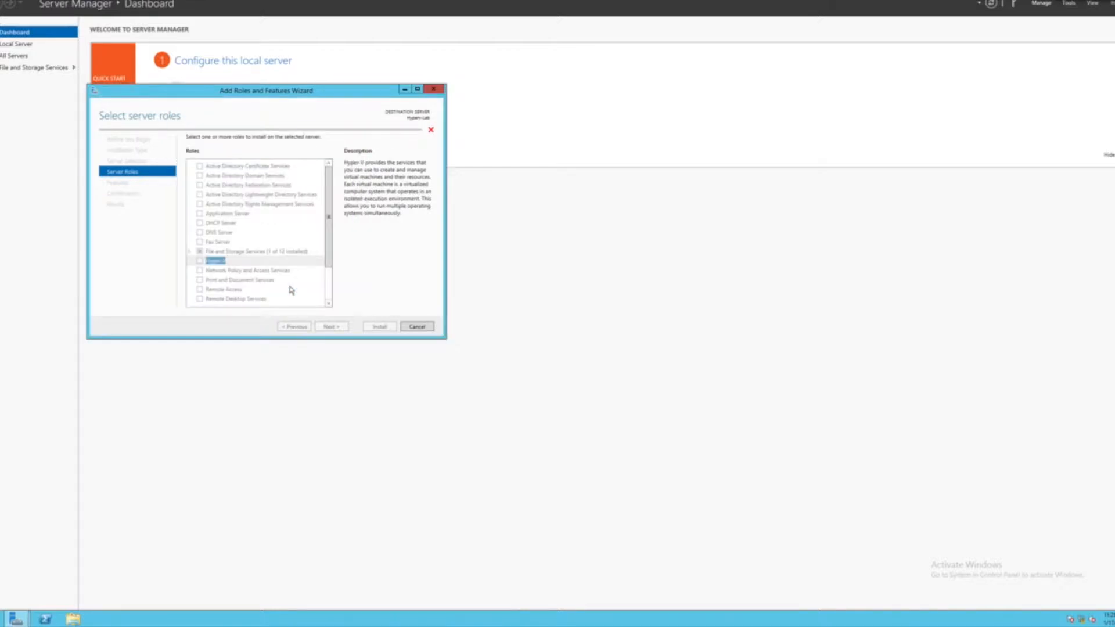
click(200, 261)
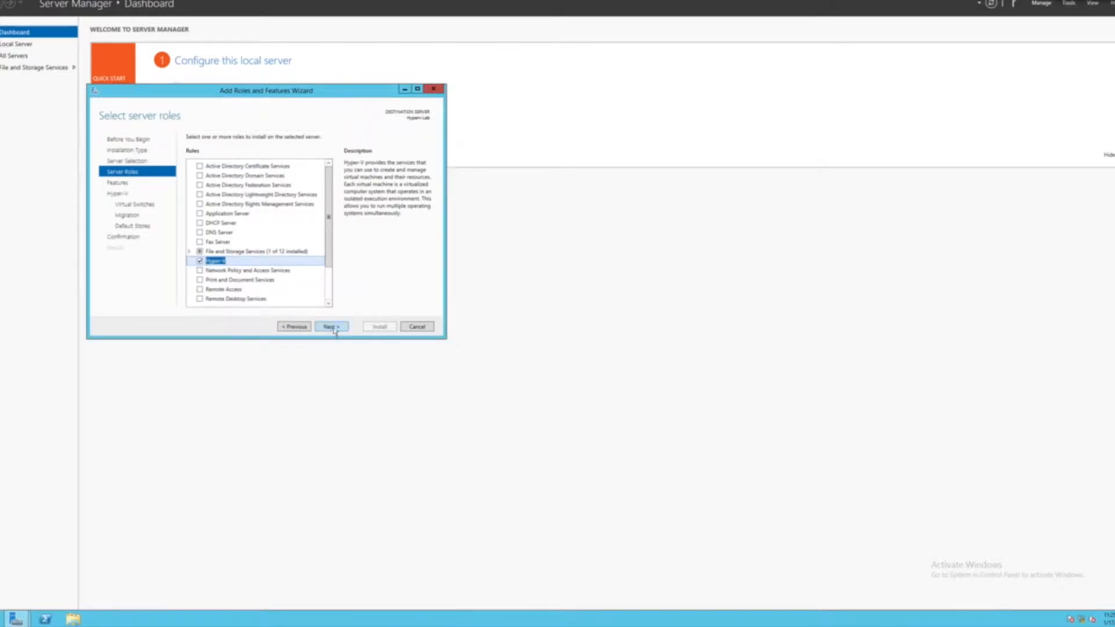
click(330, 326)
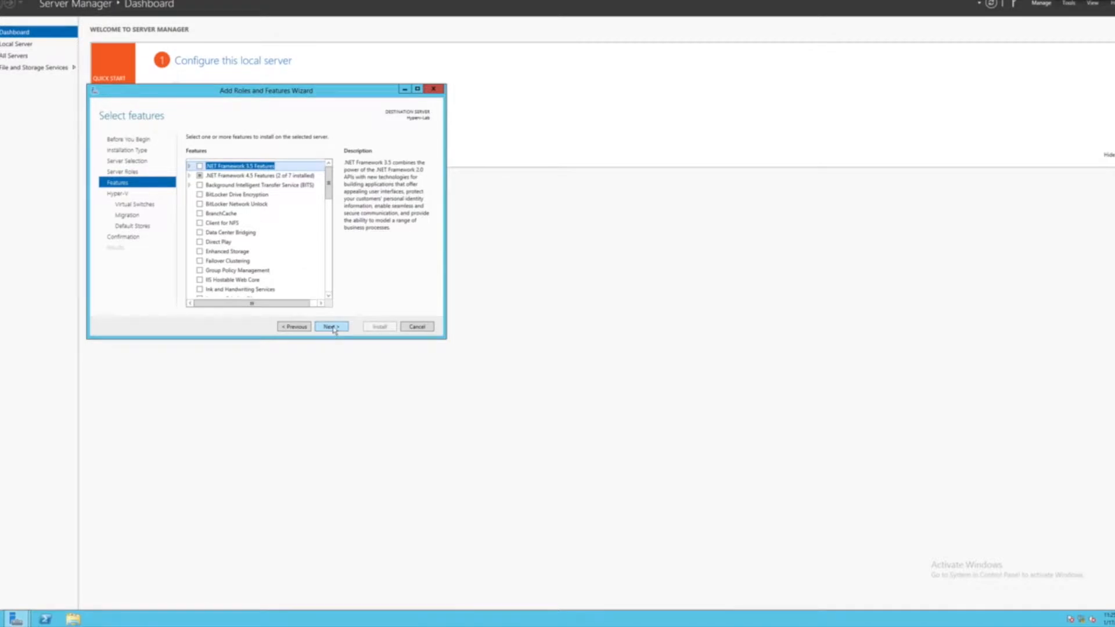
Step: Choose the Ethernet adapter for a virtual switch, leave live migration off, and reach default stores
click(331, 327)
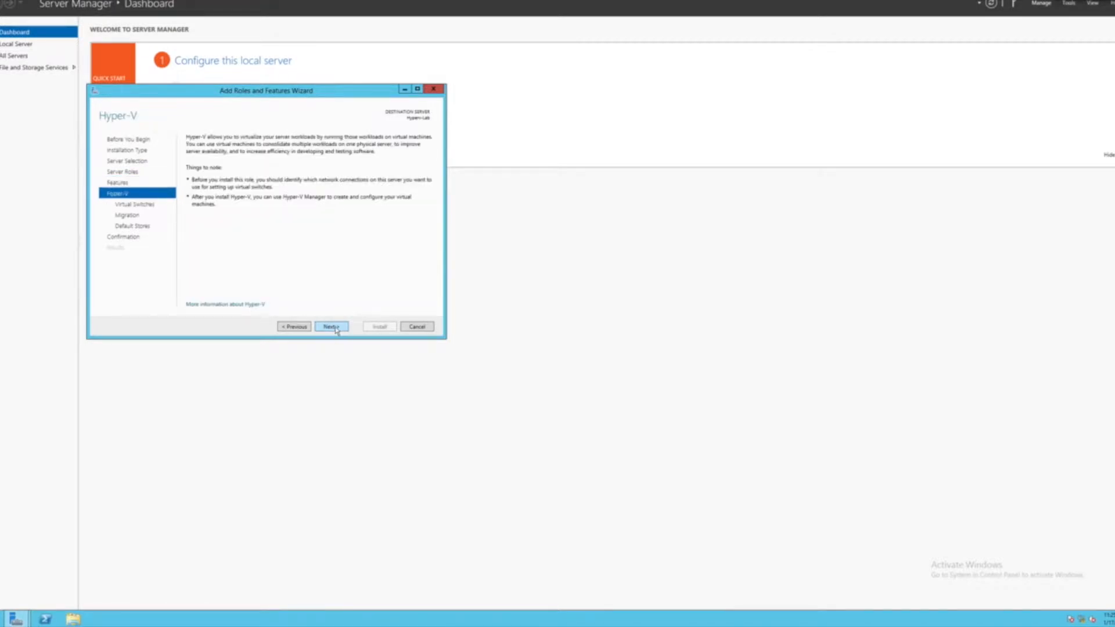
click(330, 326)
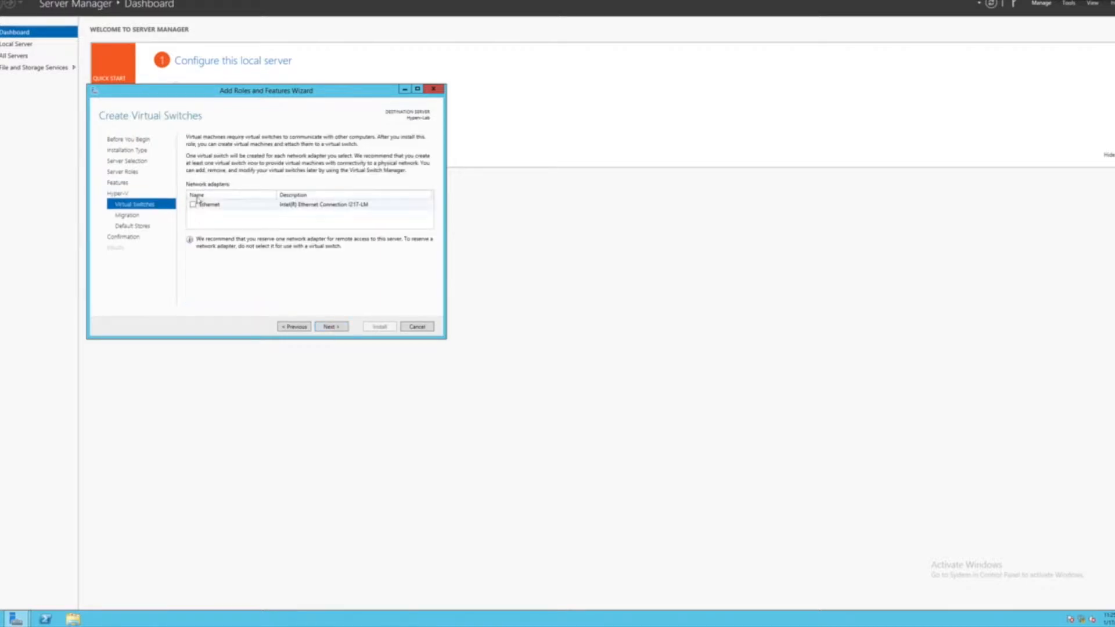
mouse_move(224, 214)
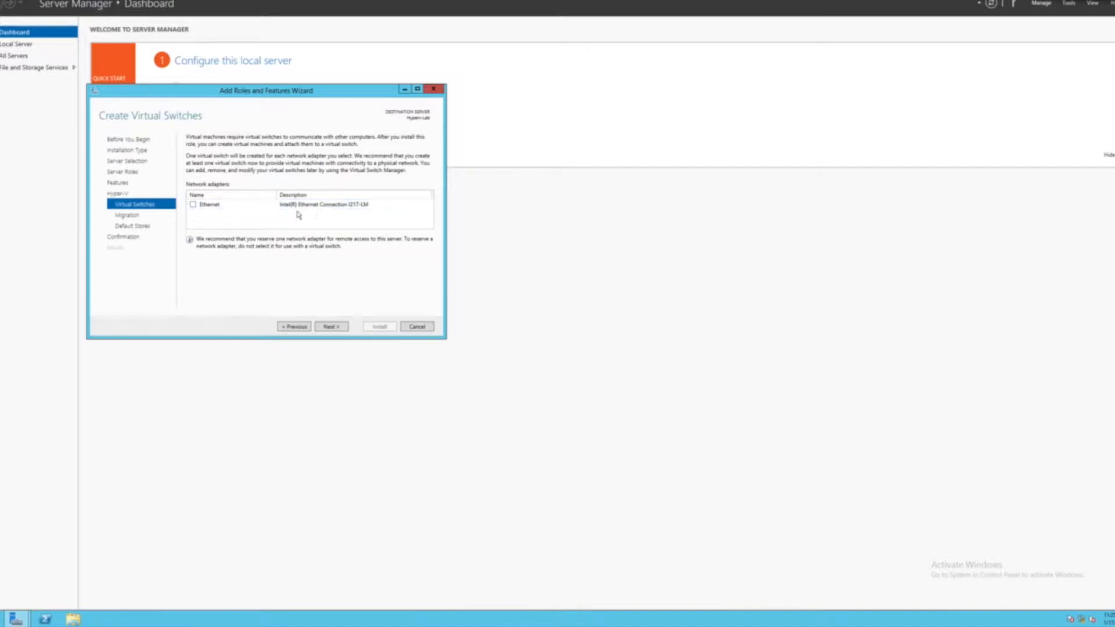
click(209, 205)
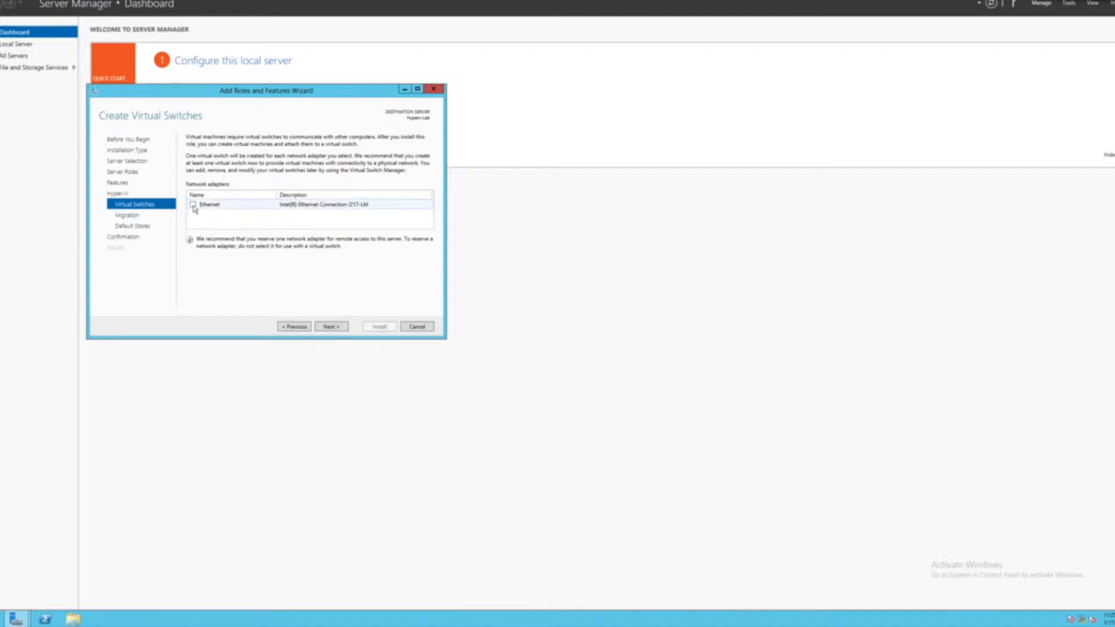
click(192, 204)
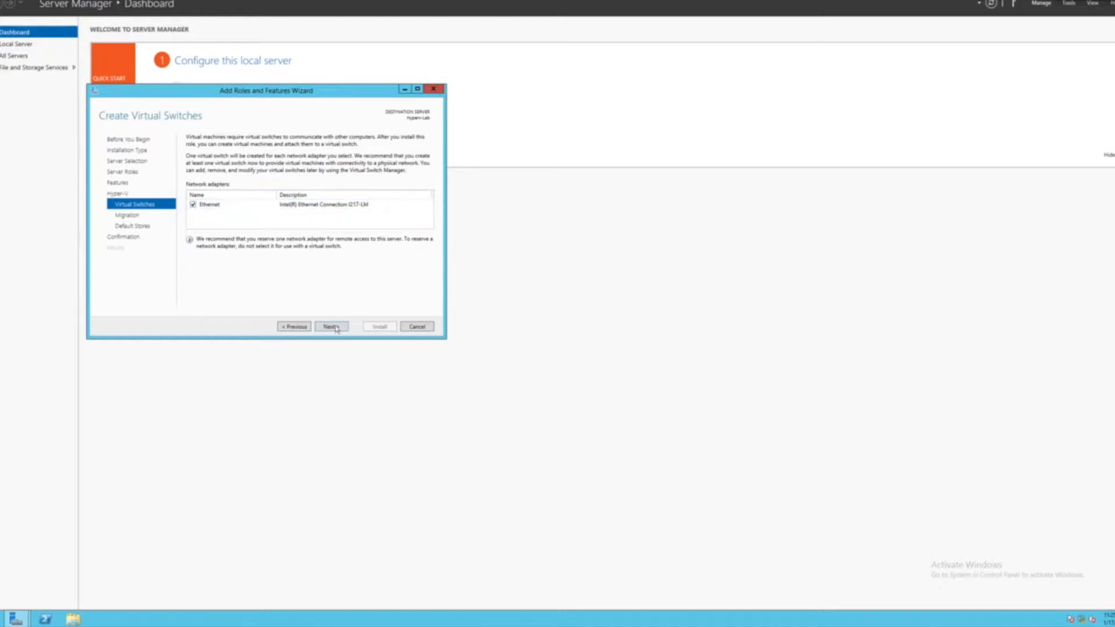
click(329, 326)
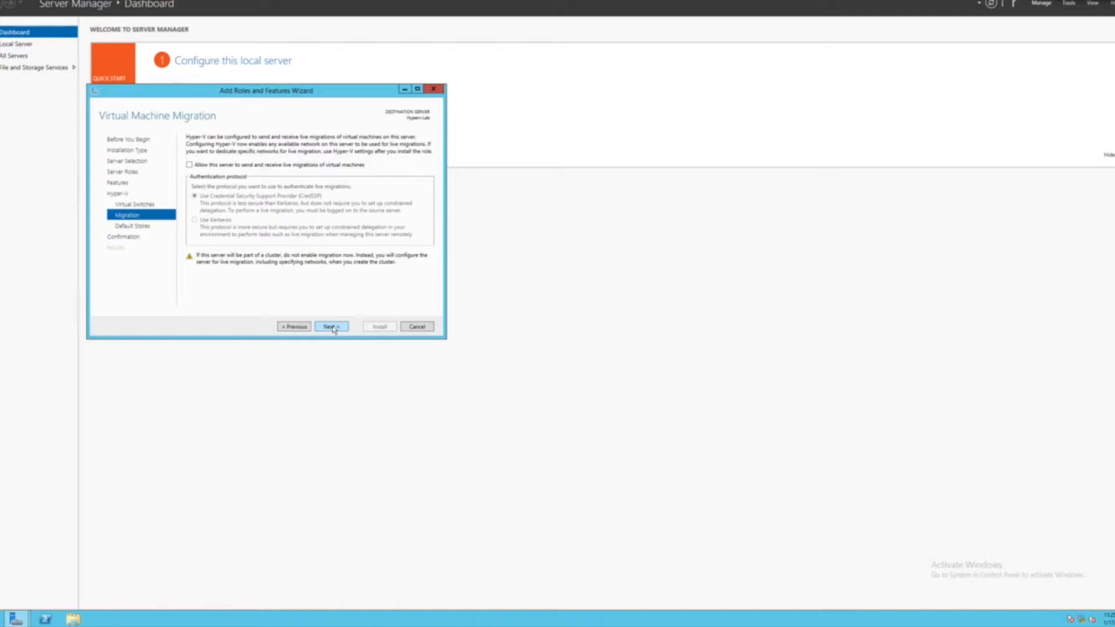
click(331, 327)
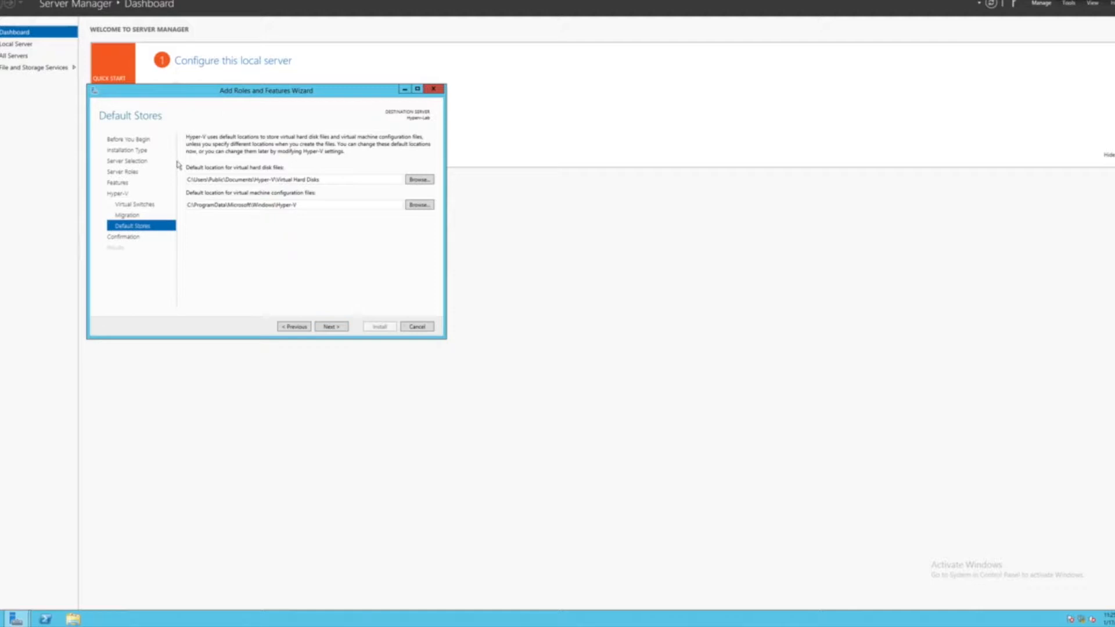
mouse_move(246, 173)
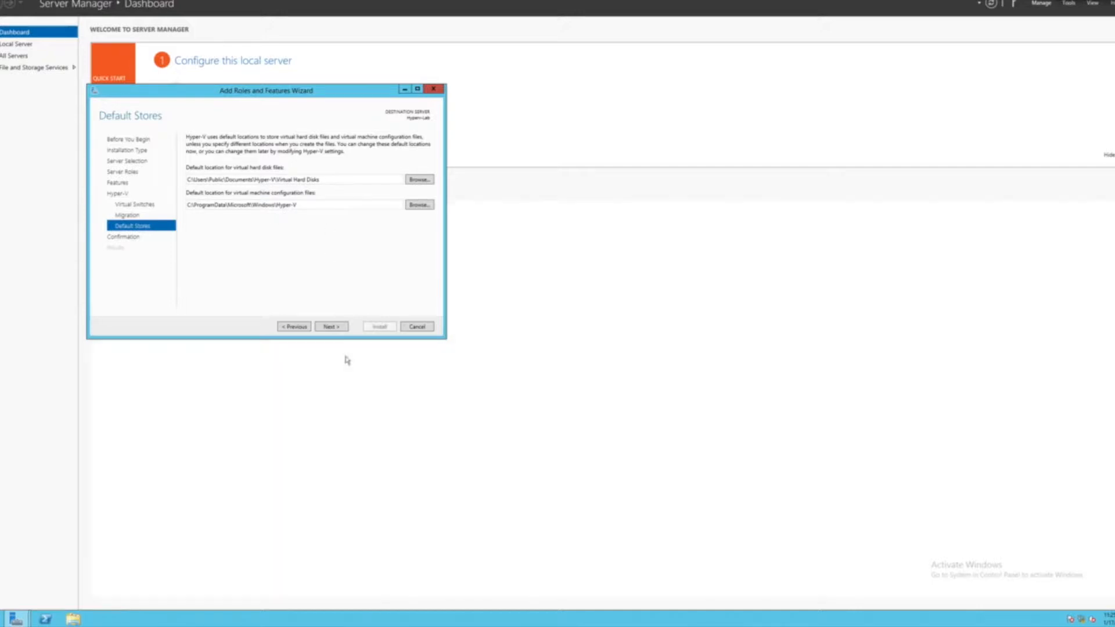
Step: Accept the default storage locations and install Hyper-V with its management tools
click(329, 326)
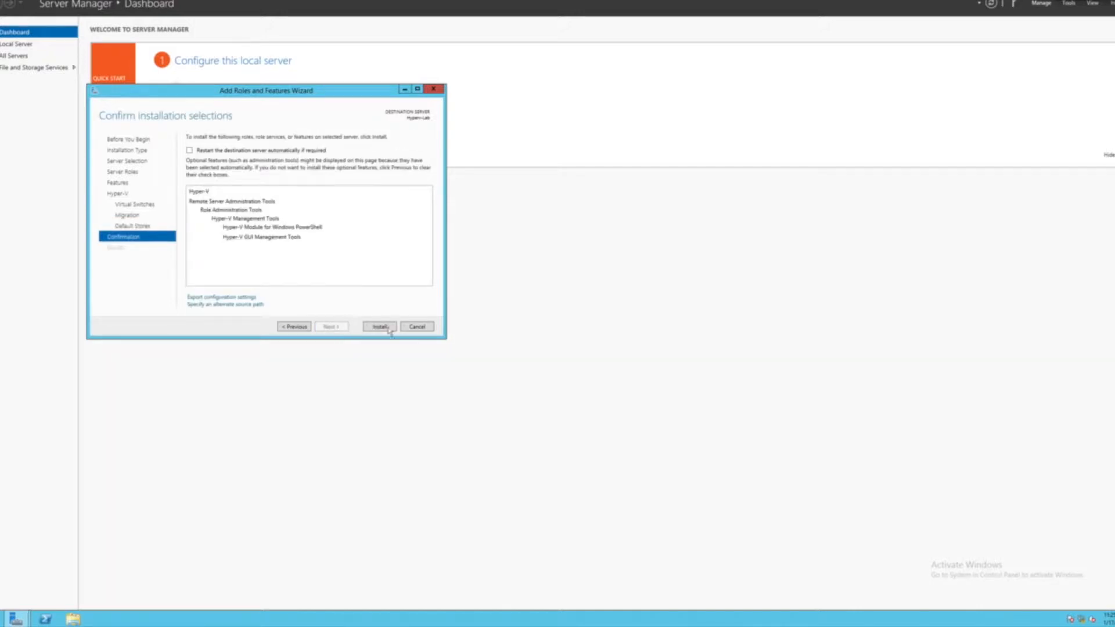
click(379, 326)
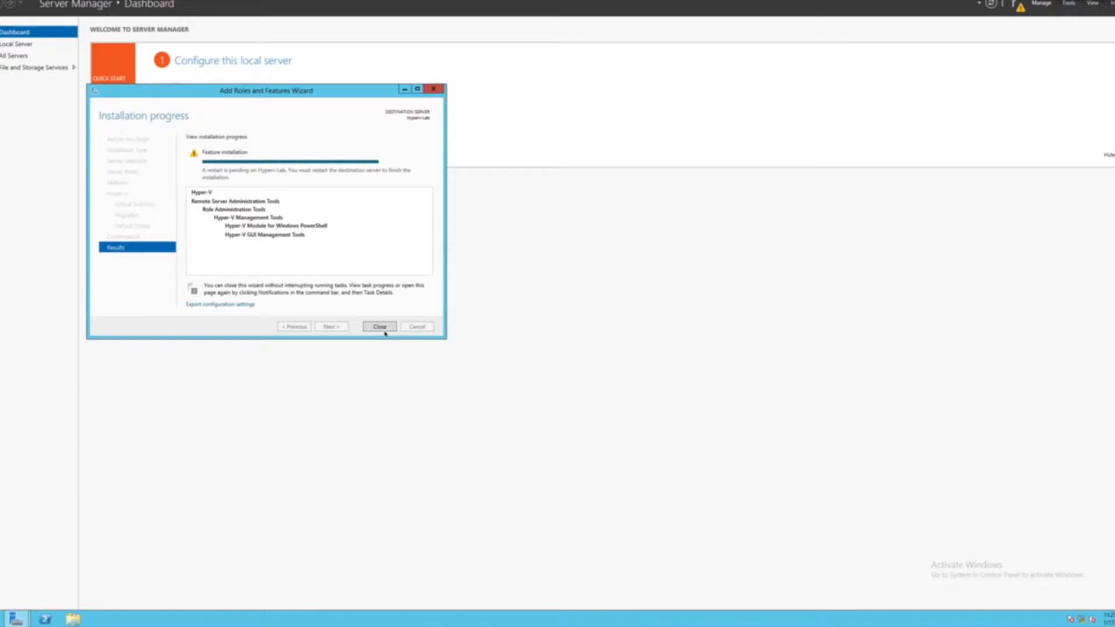
Step: Close the finished wizard and locate the Hyper-V Manager shortcut in Administrative Tools via File Explorer
click(378, 326)
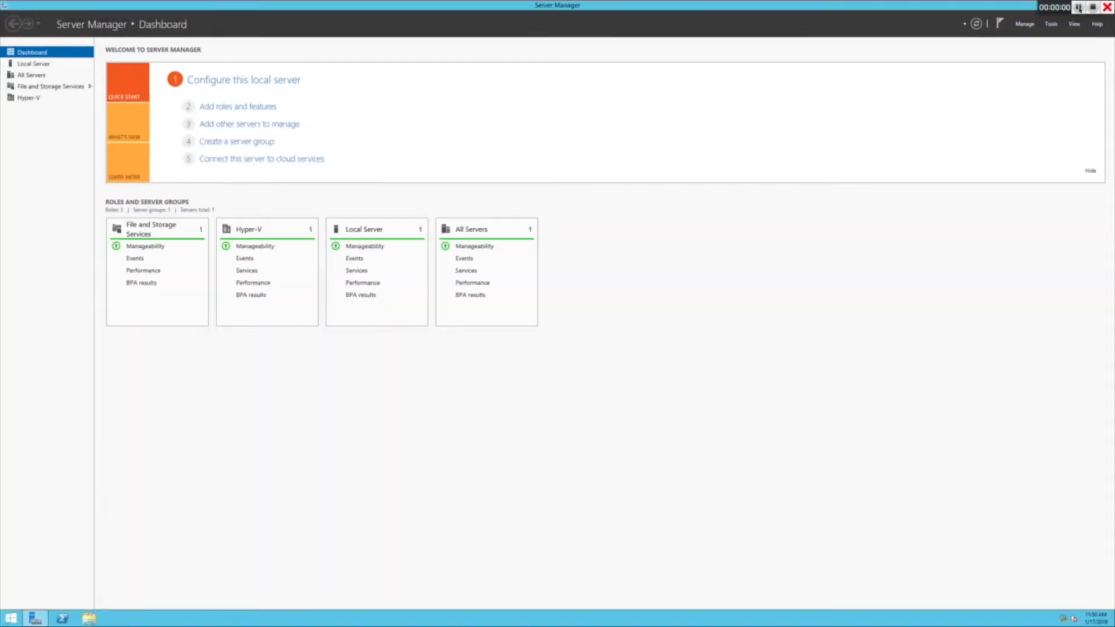
mouse_move(550, 197)
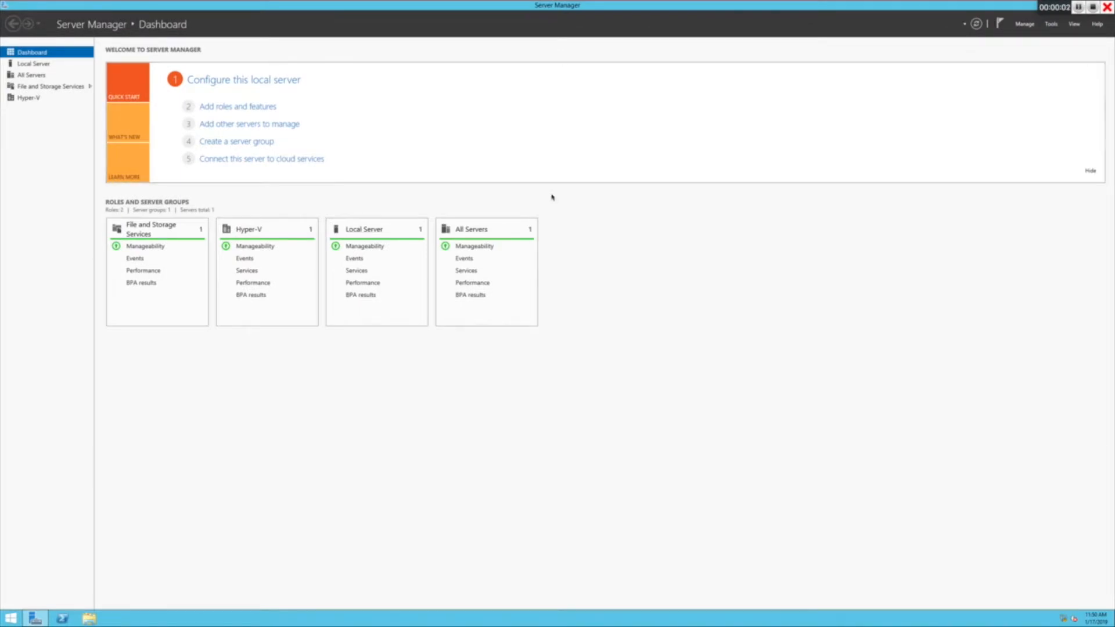
click(10, 616)
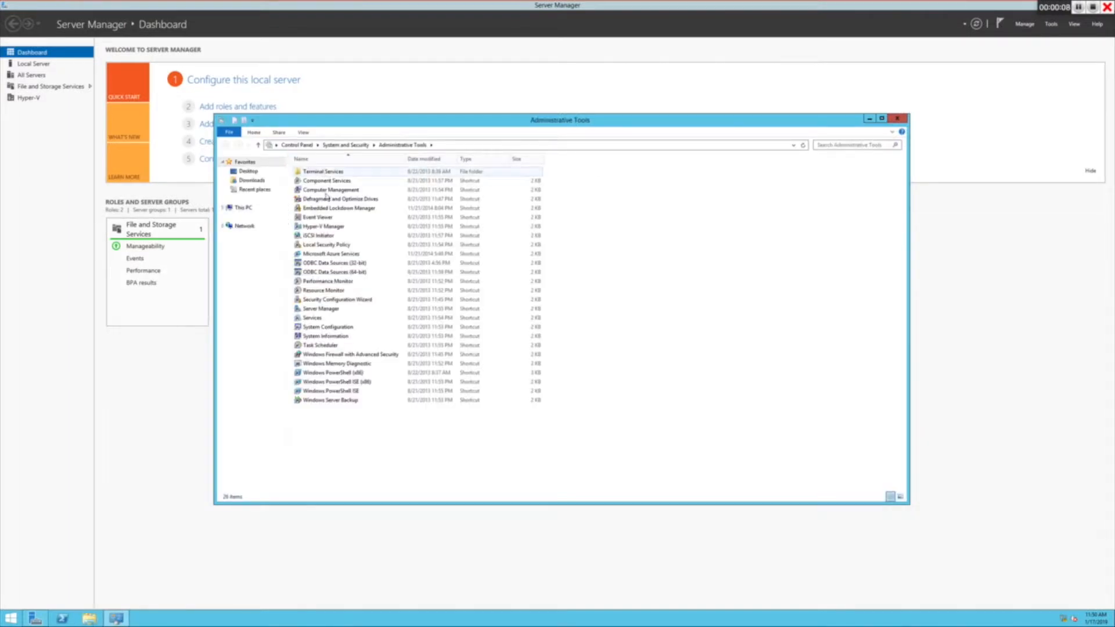
mouse_move(321, 227)
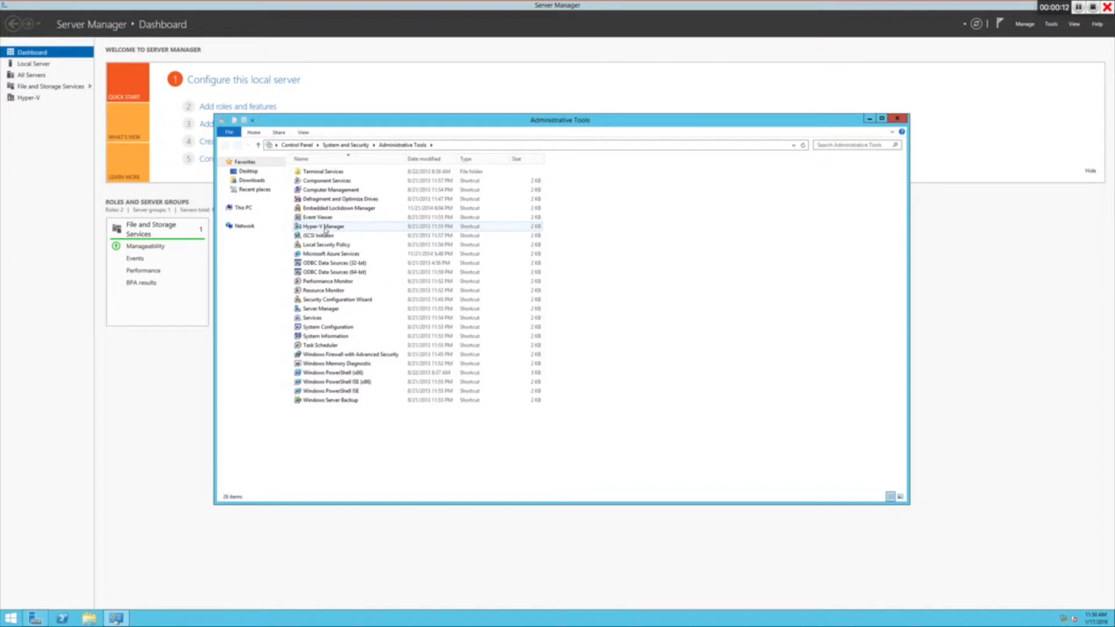
click(321, 226)
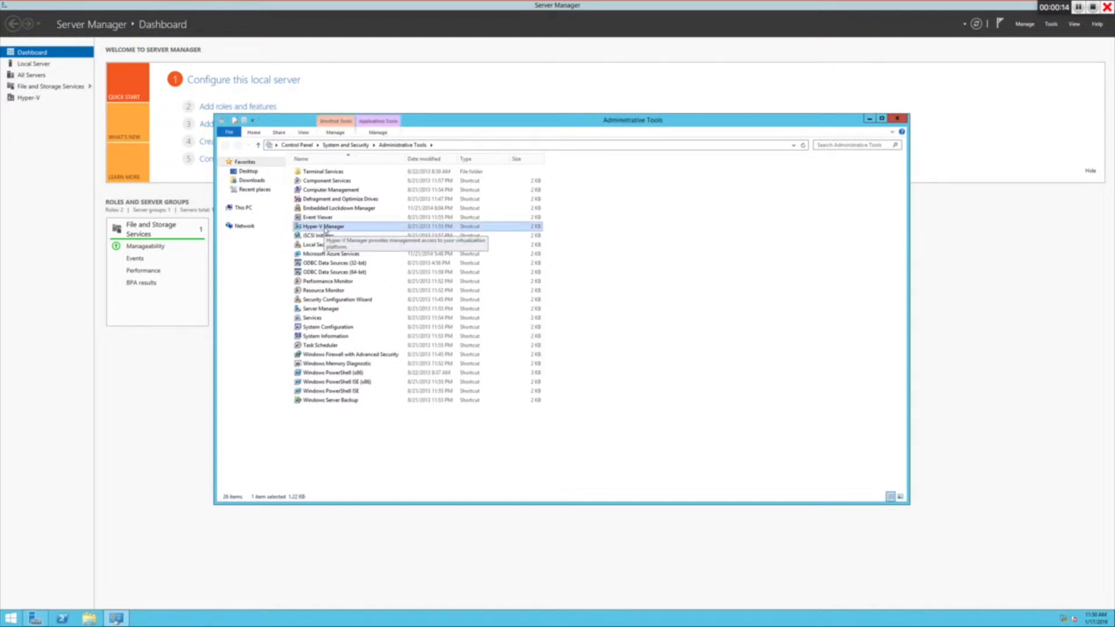
Step: Launch Hyper-V Manager and select the HYPERV-LAB server node showing no virtual machines
double_click(321, 226)
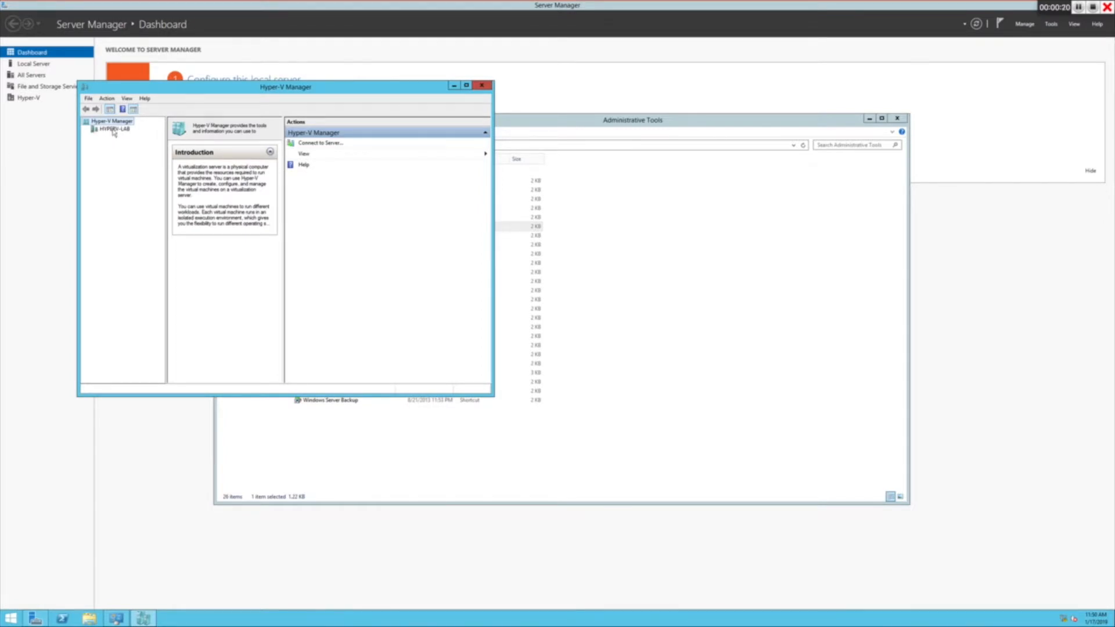
click(114, 129)
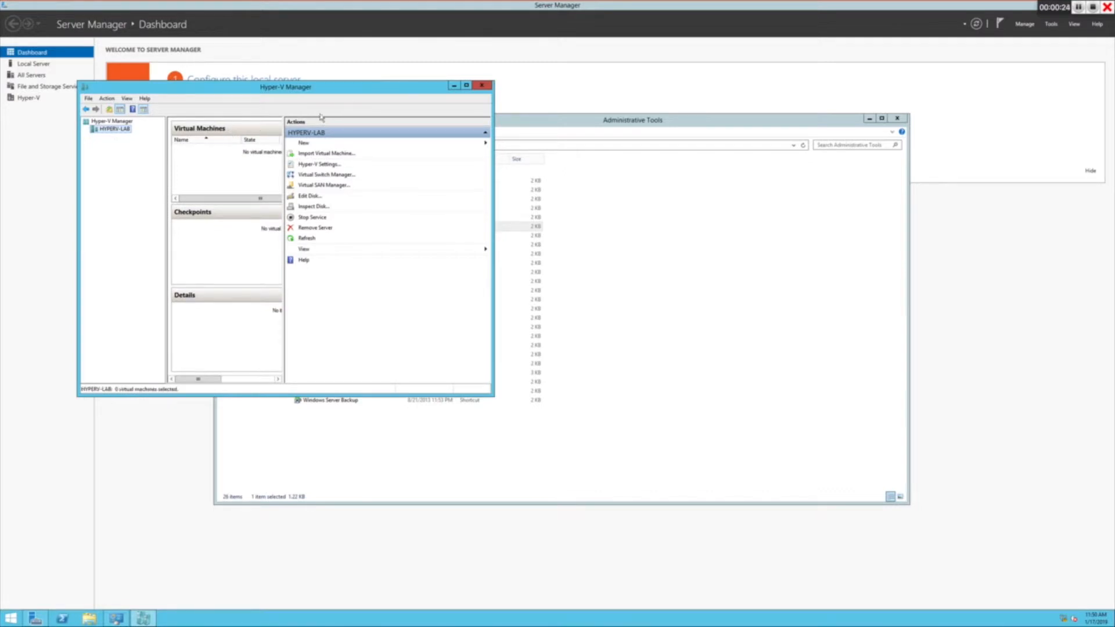
mouse_move(311, 155)
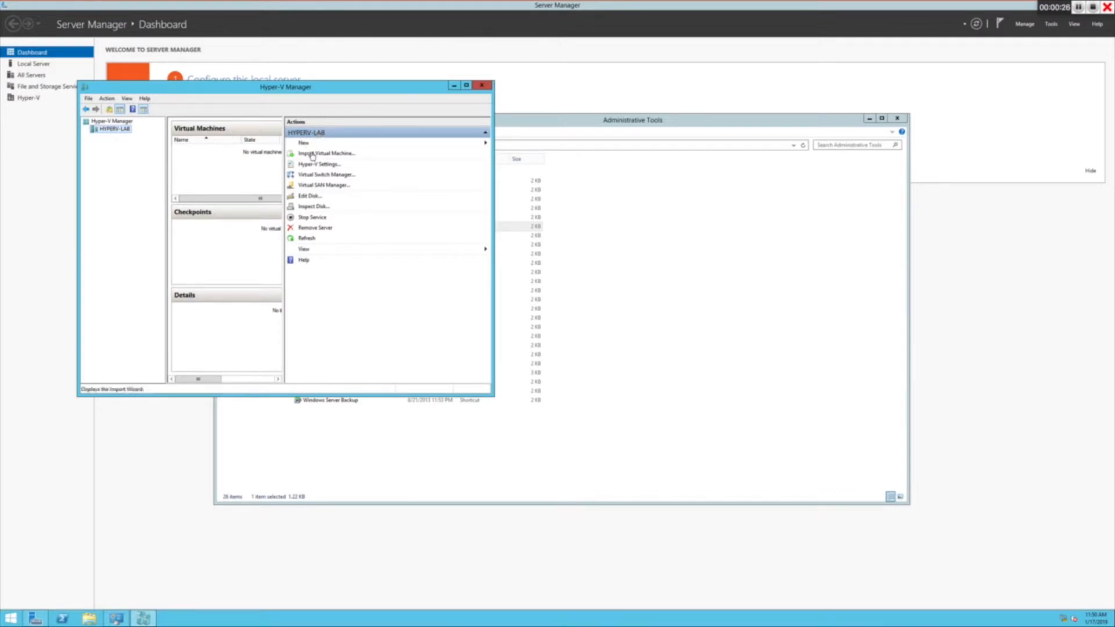
mouse_move(318, 163)
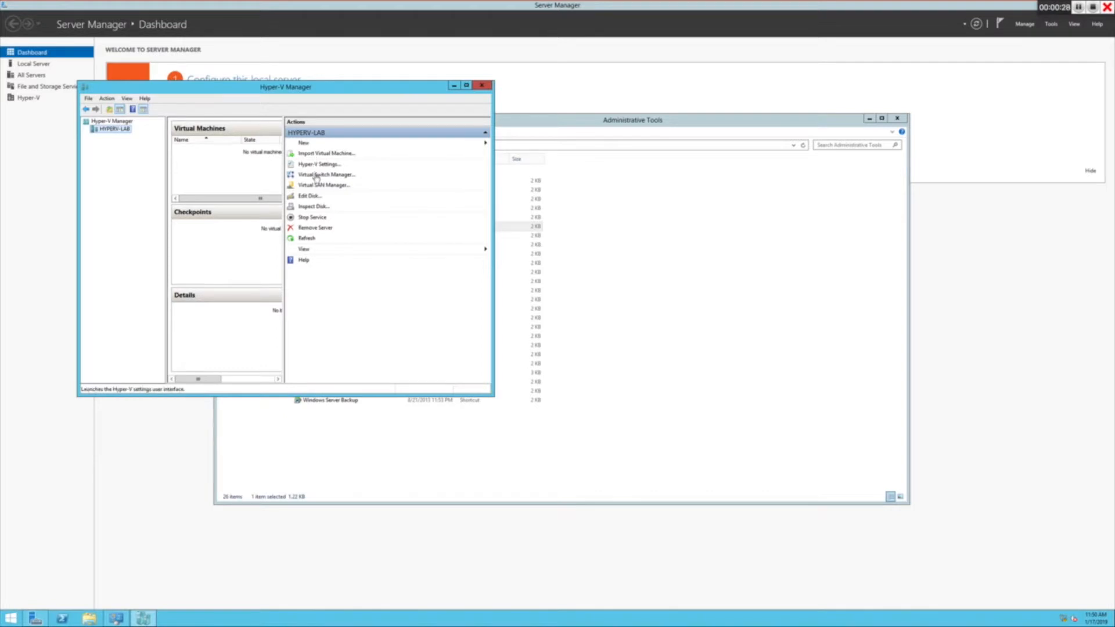
mouse_move(325, 175)
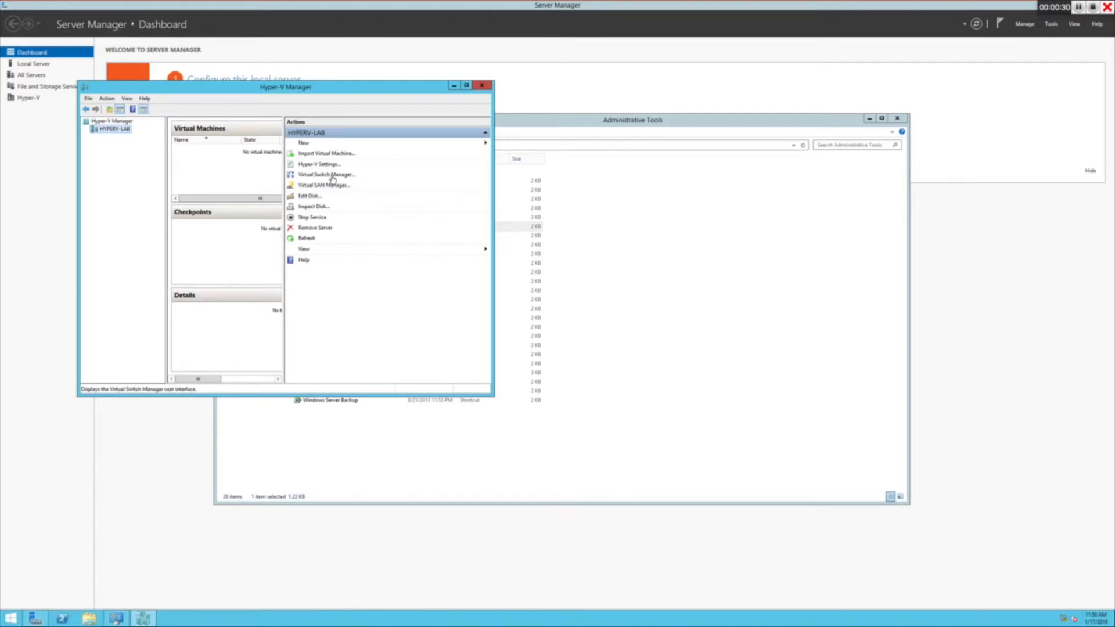
mouse_move(338, 204)
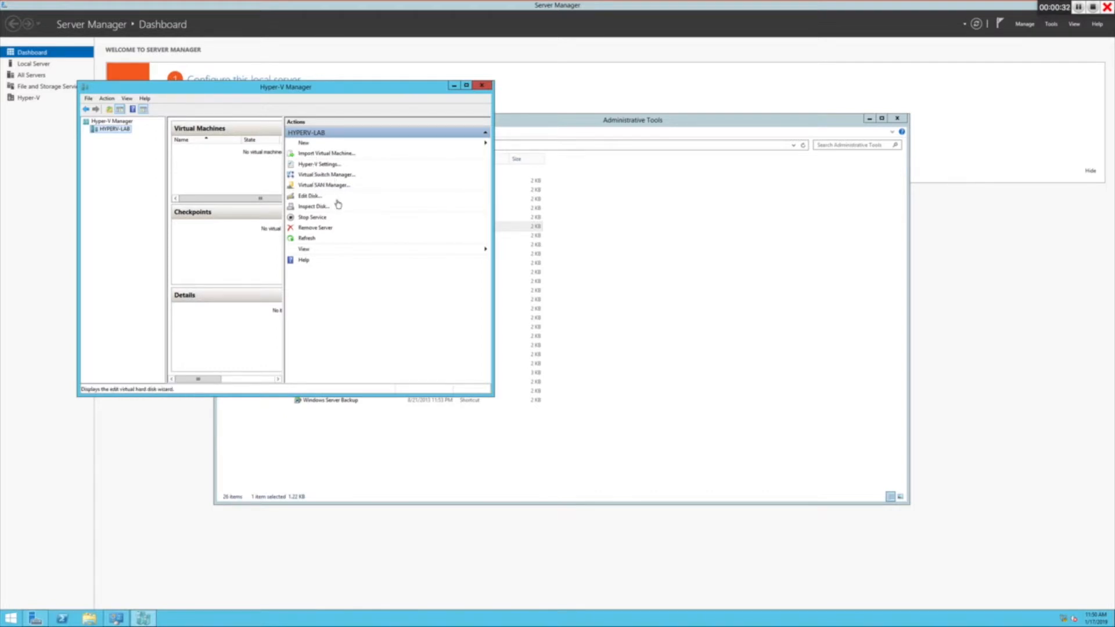
mouse_move(320, 219)
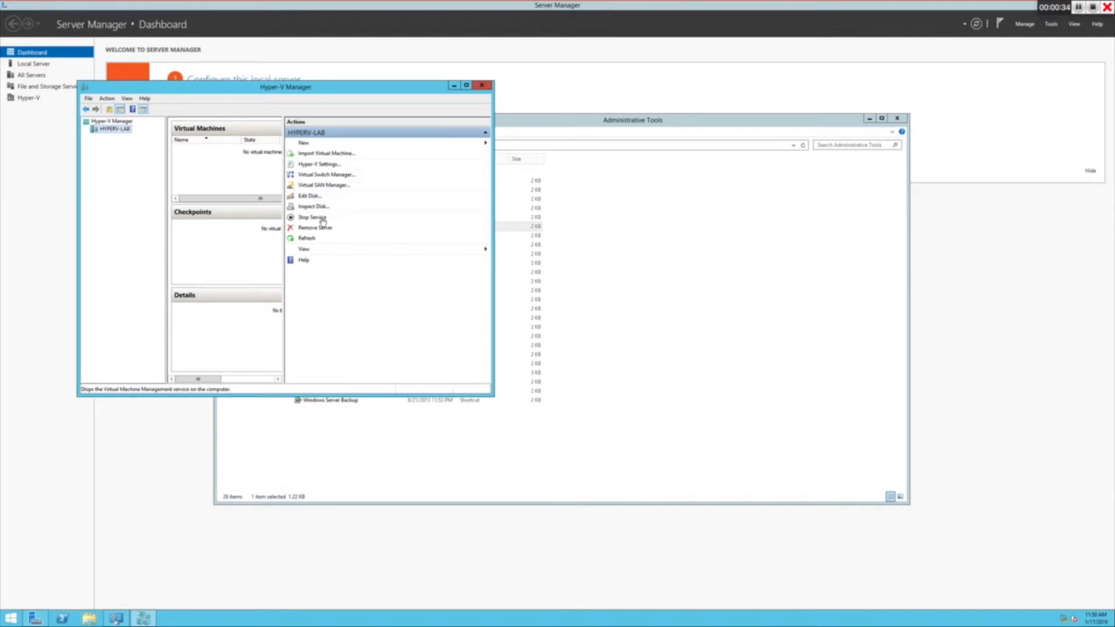
mouse_move(116, 149)
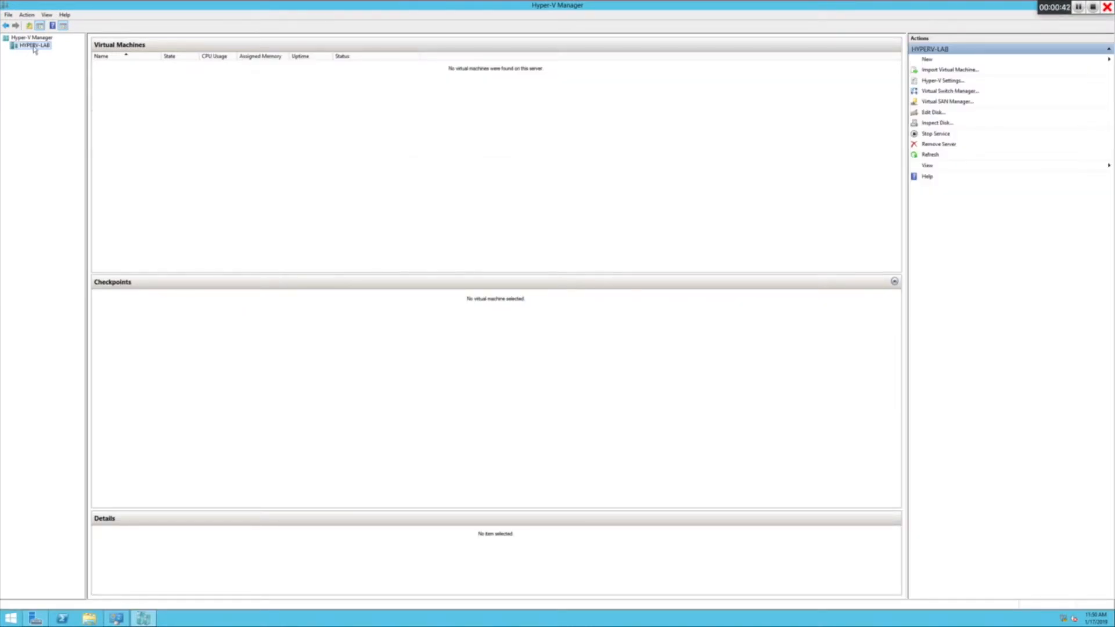
Step: Start the New Virtual Machine Wizard on HYPERV-LAB, name the machine Vmtest, and reach the generation choice
right_click(31, 45)
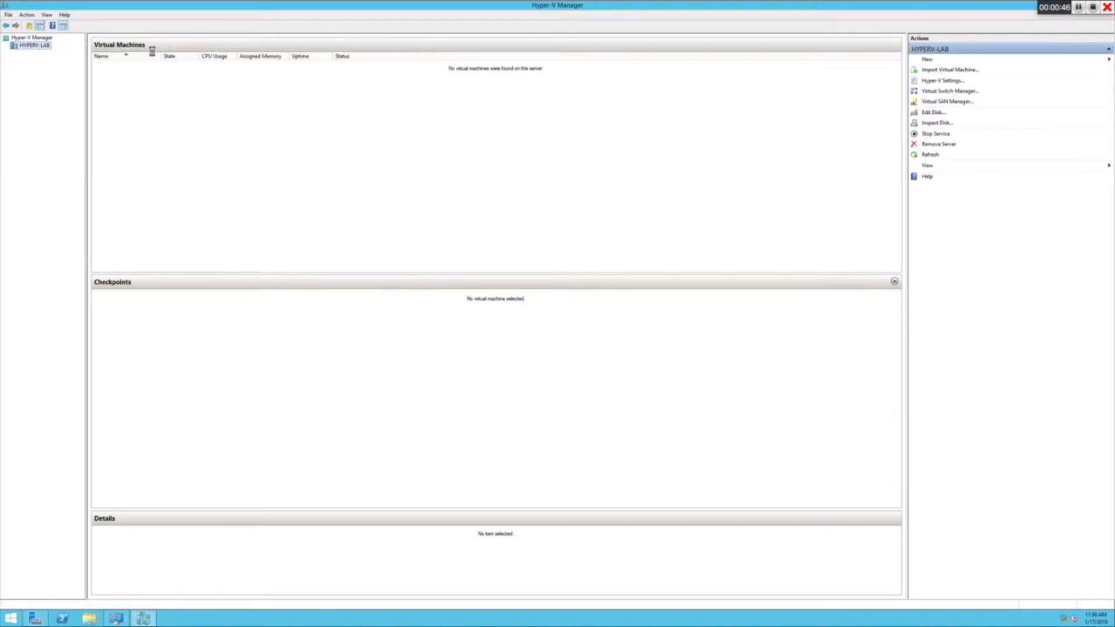
click(927, 59)
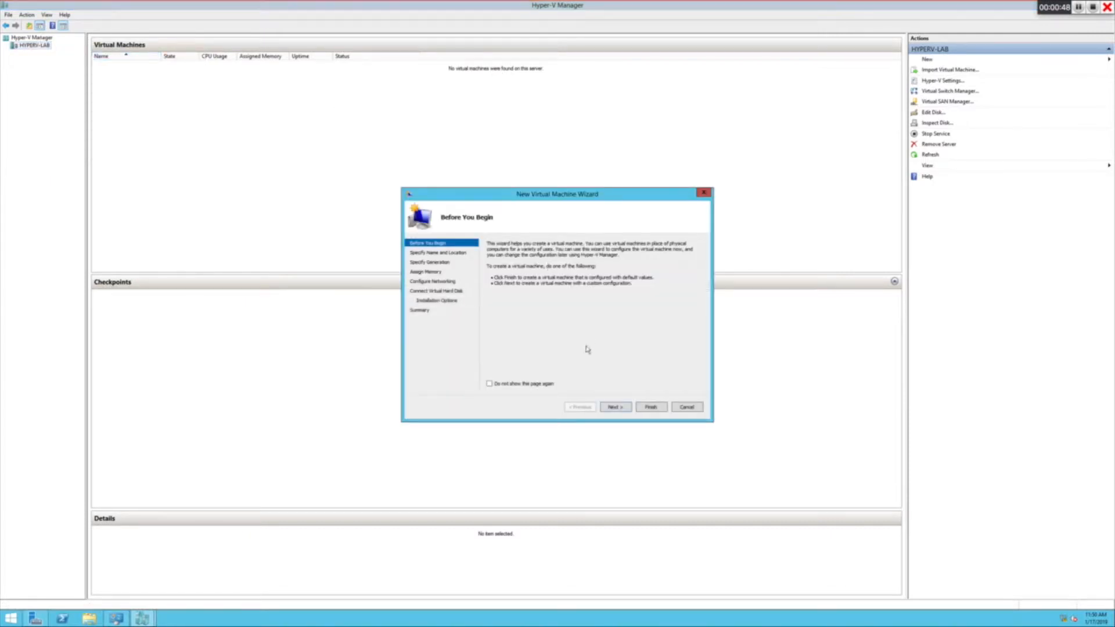
click(614, 406)
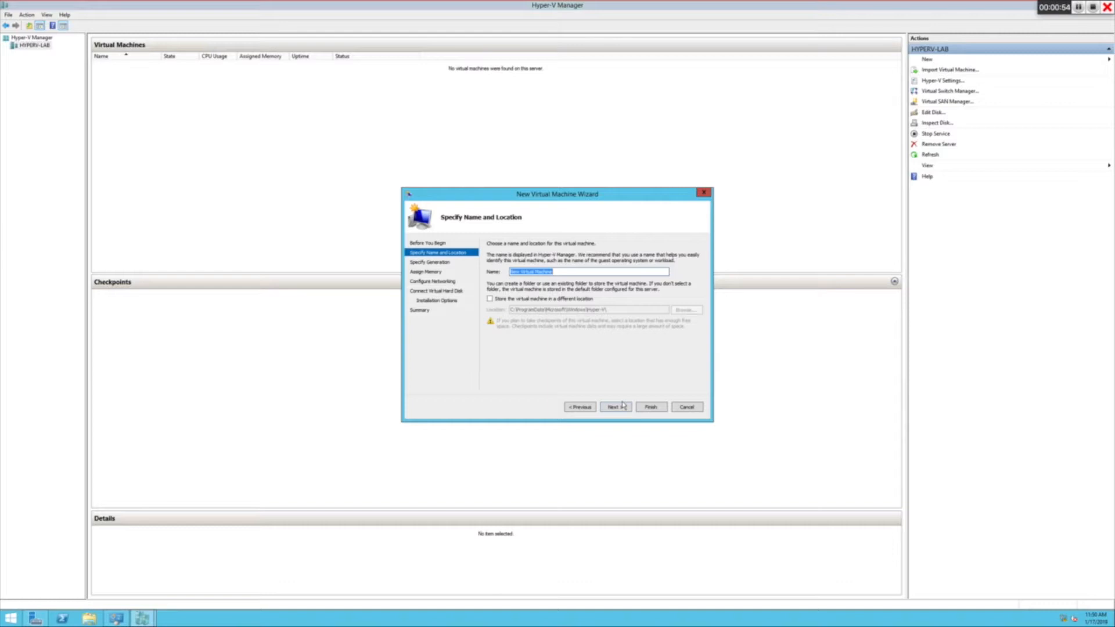
text(tmtest)
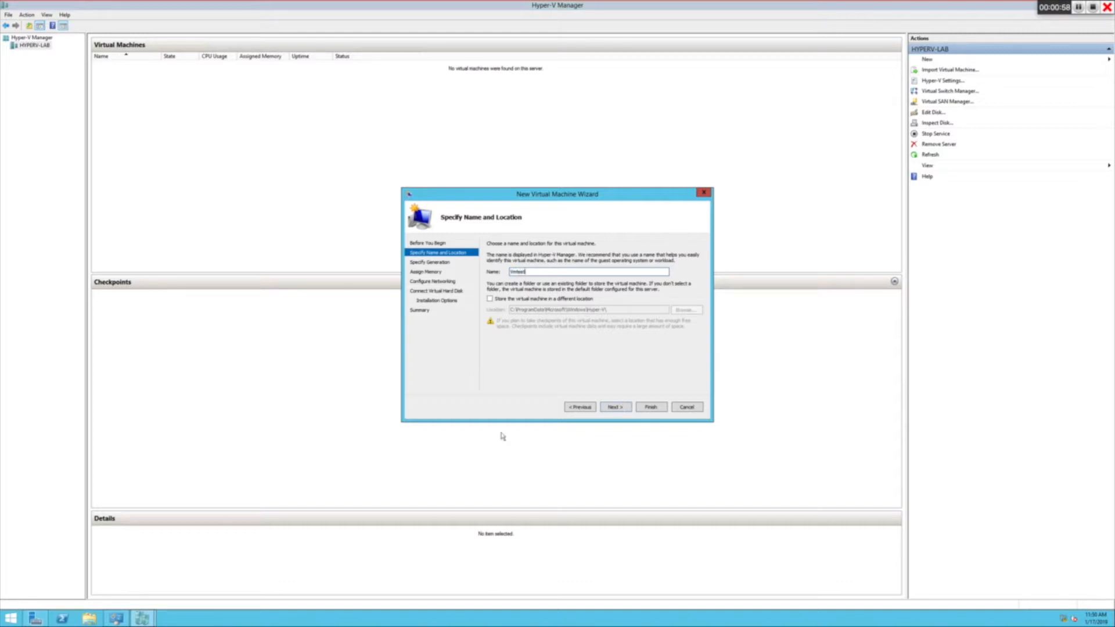
mouse_move(540, 302)
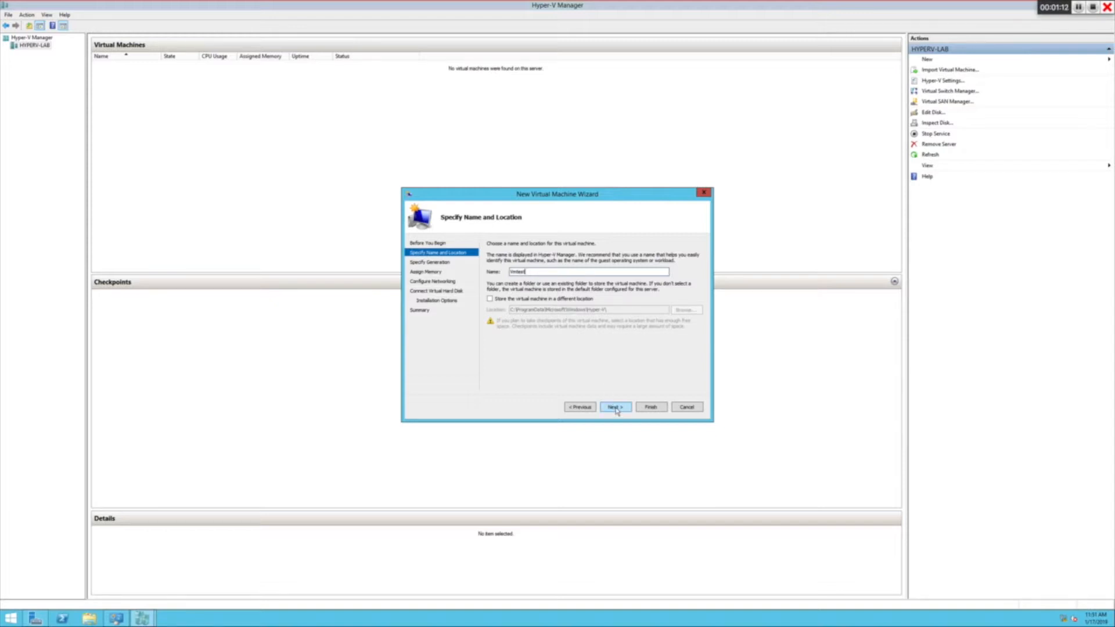
click(614, 406)
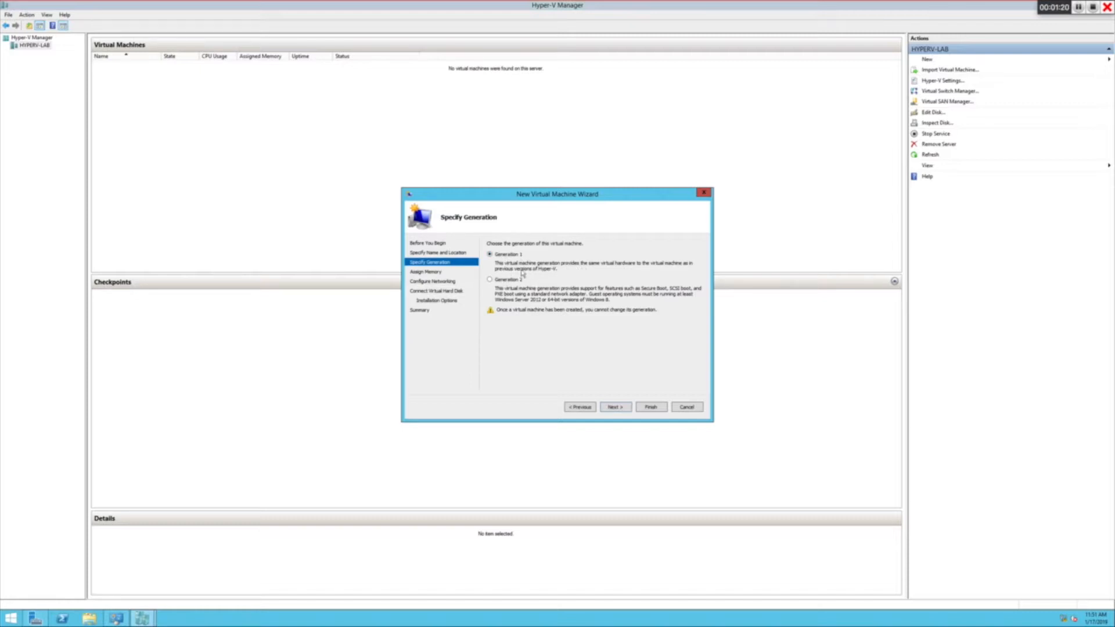
Step: Select Generation 2 for the new virtual machine
click(489, 280)
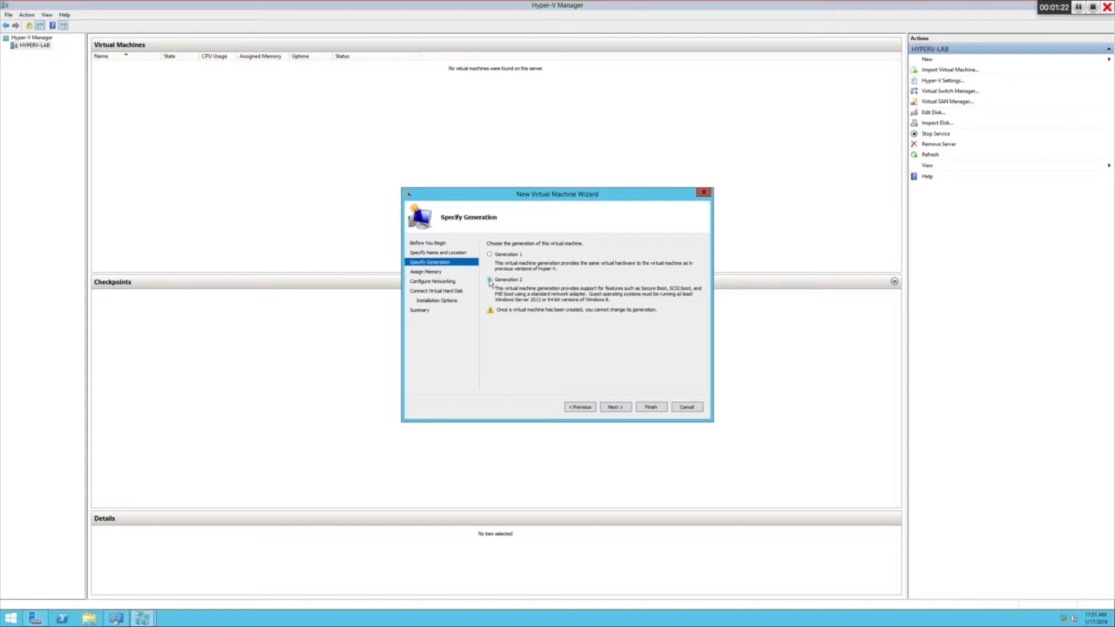
click(490, 280)
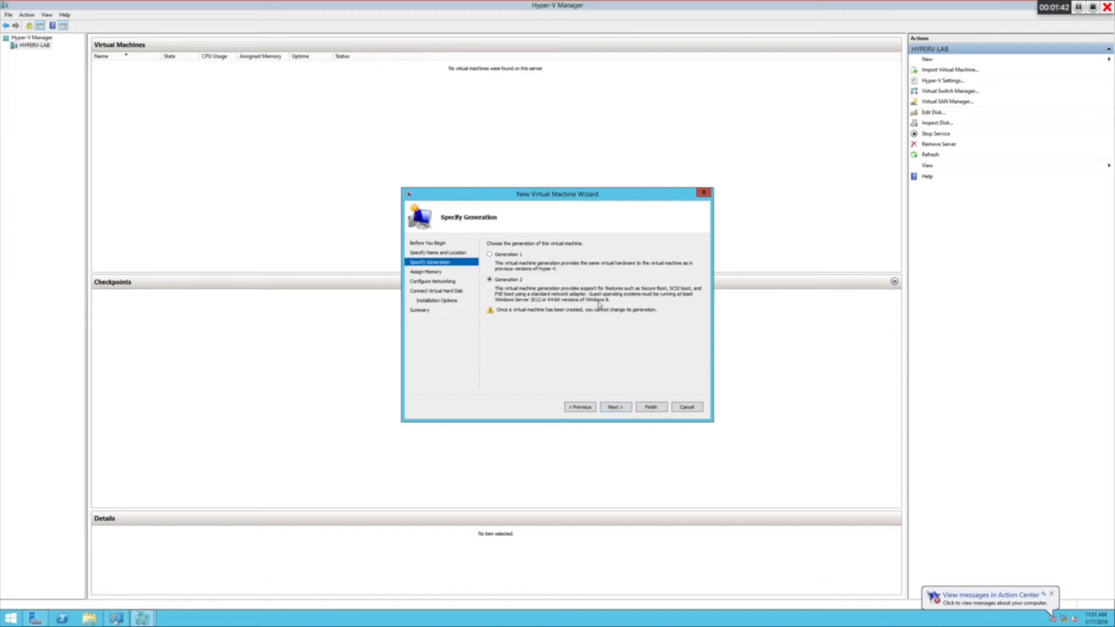
mouse_move(587, 376)
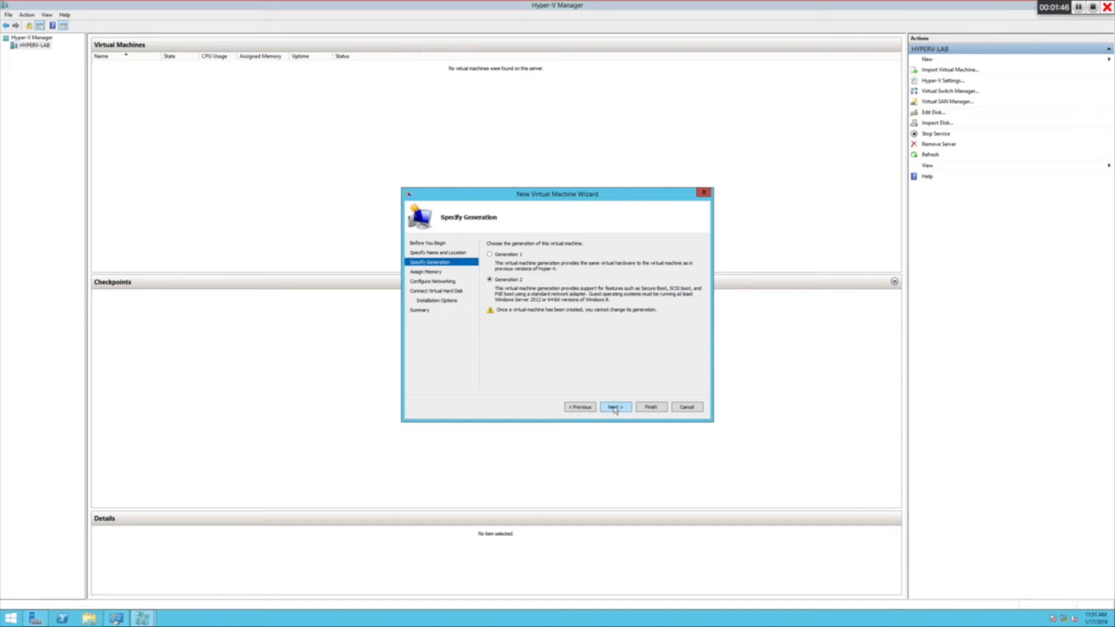
Step: Move to Assign Memory and enter 1024 MB of startup memory
click(615, 406)
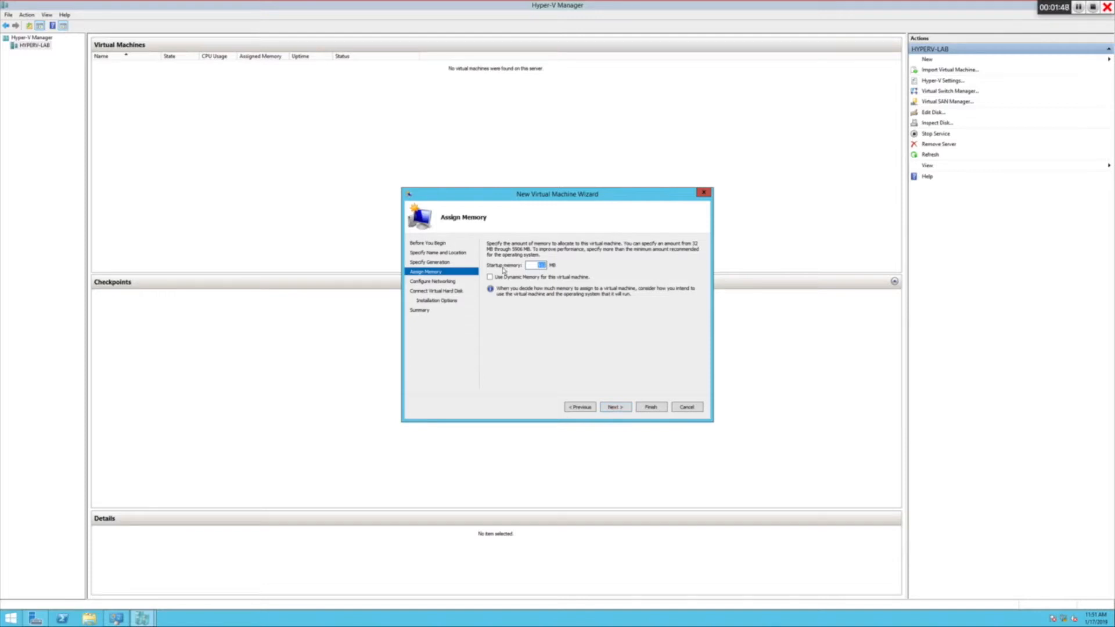
mouse_move(857, 130)
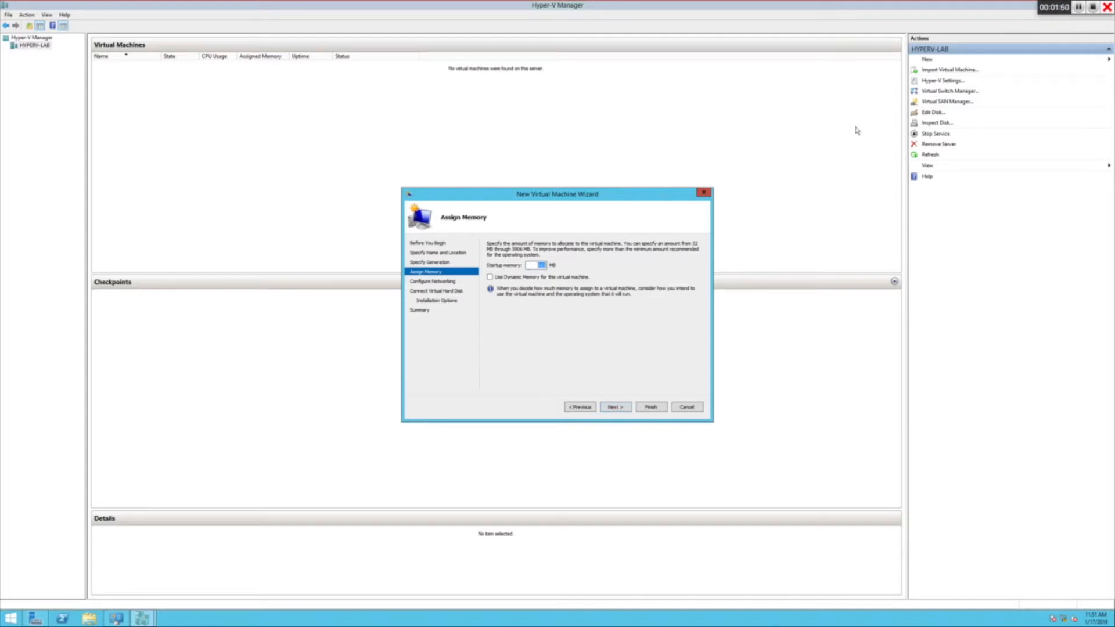
mouse_move(359, 360)
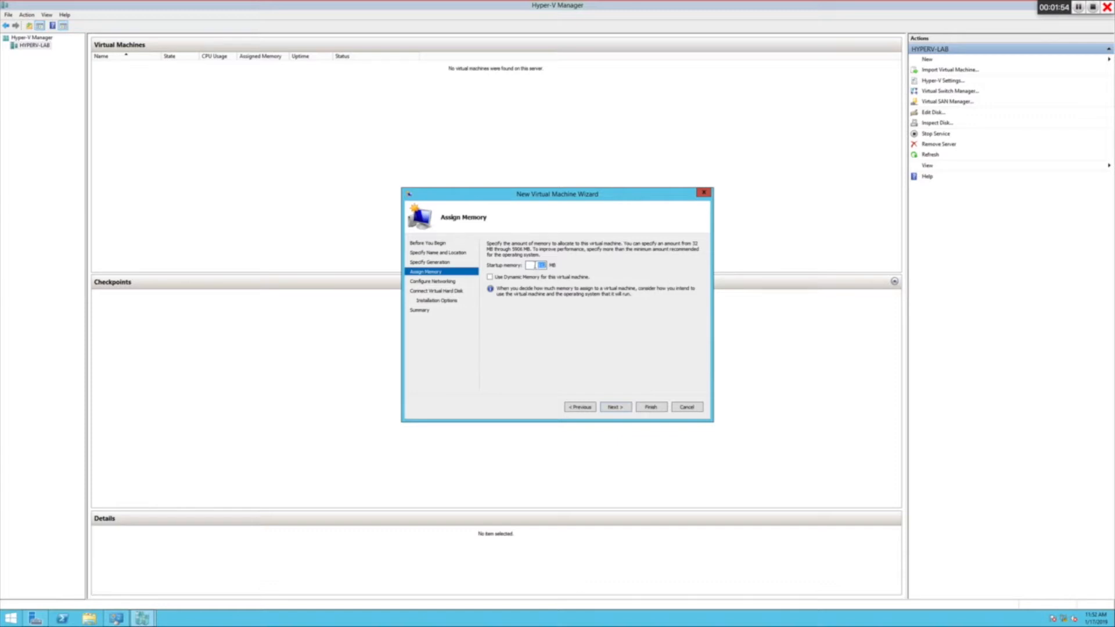
text(1)
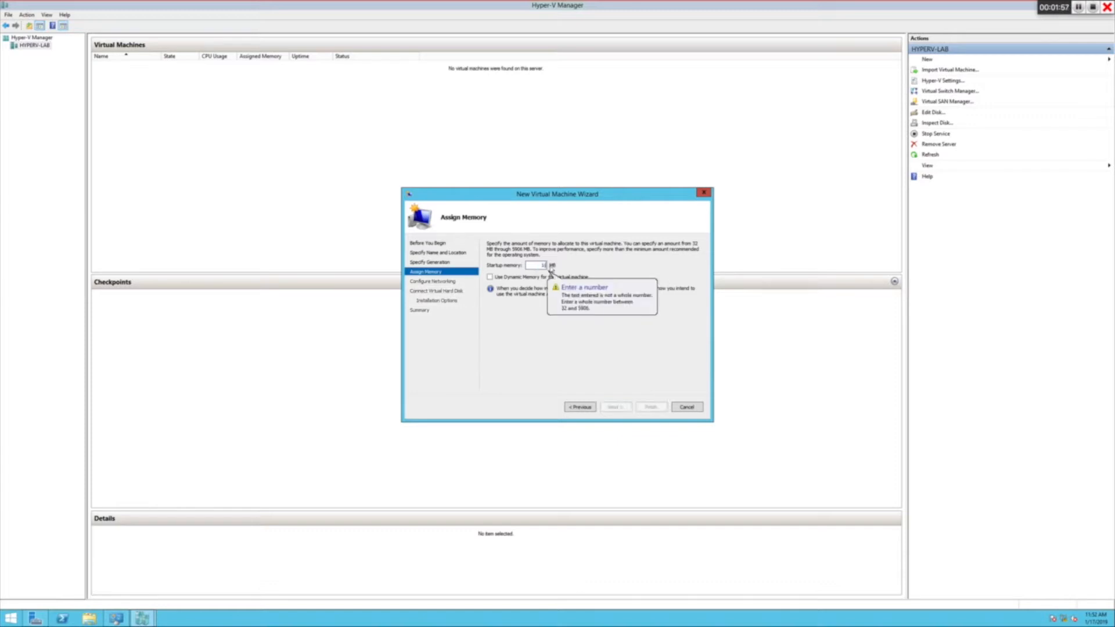
text(1024)
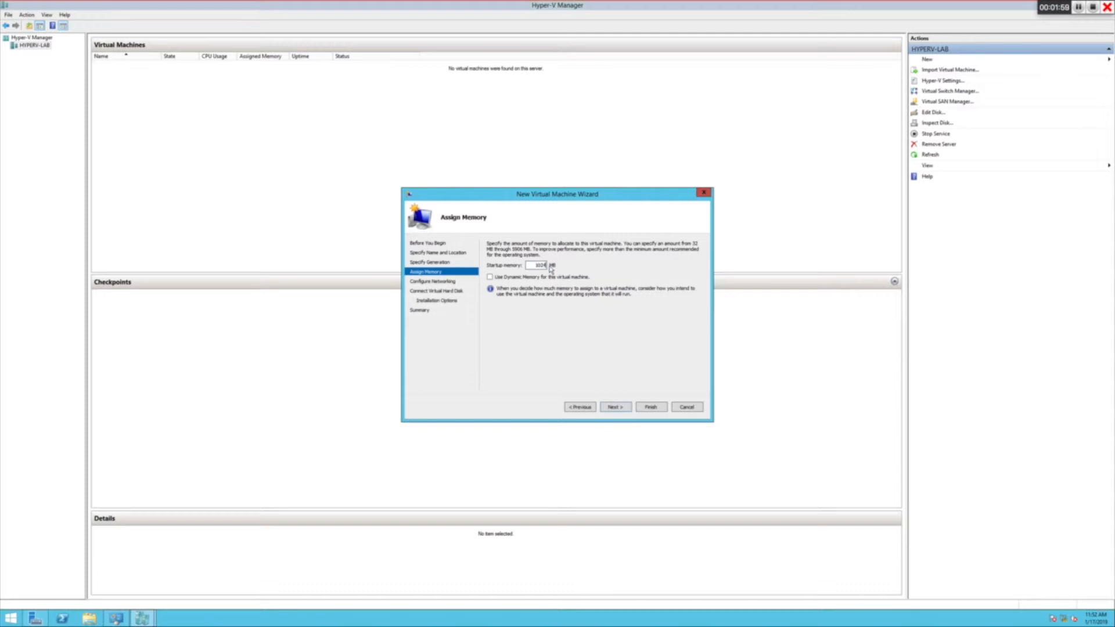
mouse_move(556, 355)
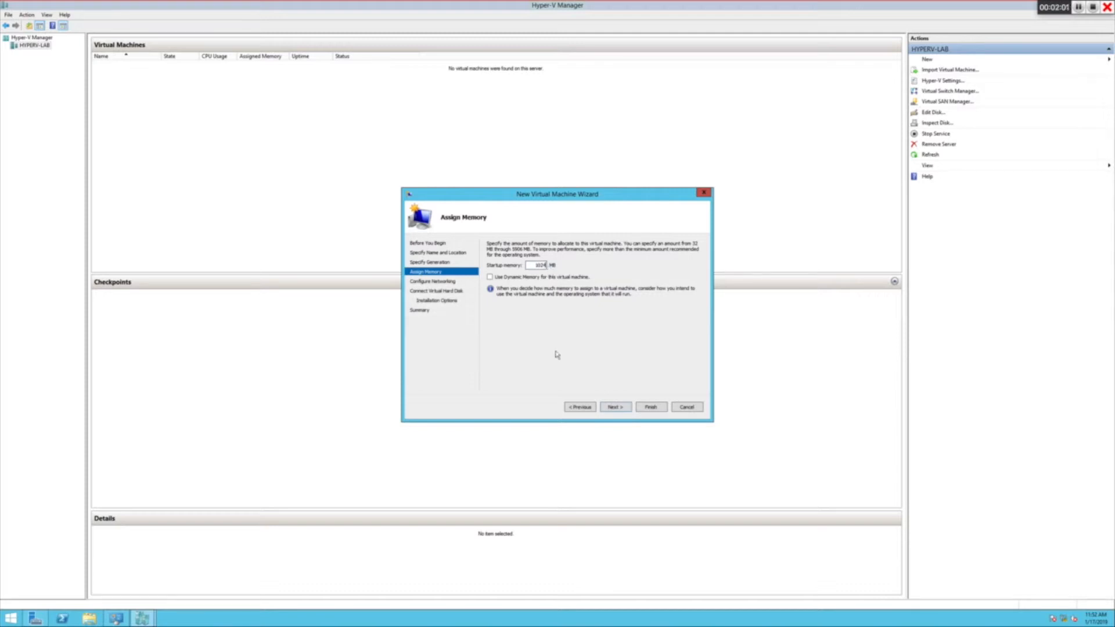
mouse_move(498, 293)
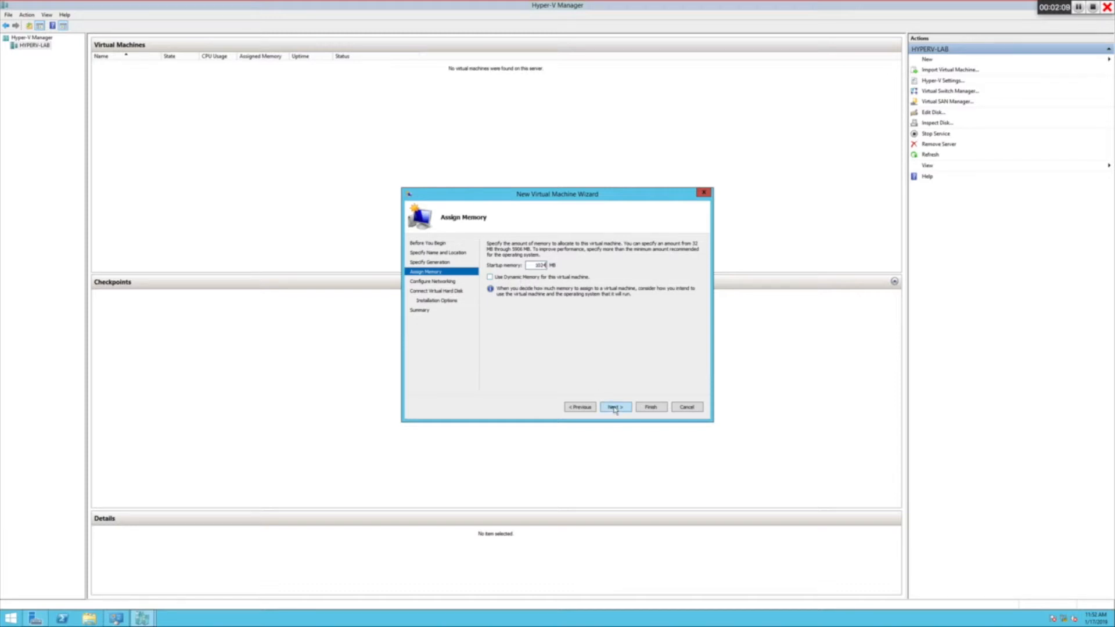
Step: Connect the network adapter to the Intel(R) Ethernet Connection virtual switch and continue to the hard disk step
click(614, 407)
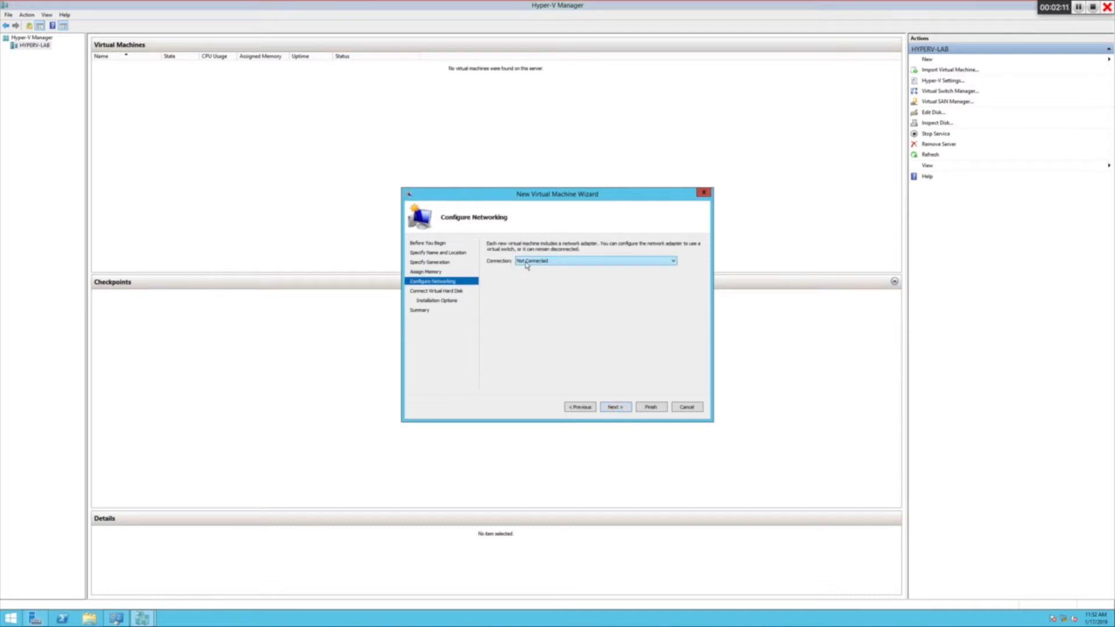
click(671, 262)
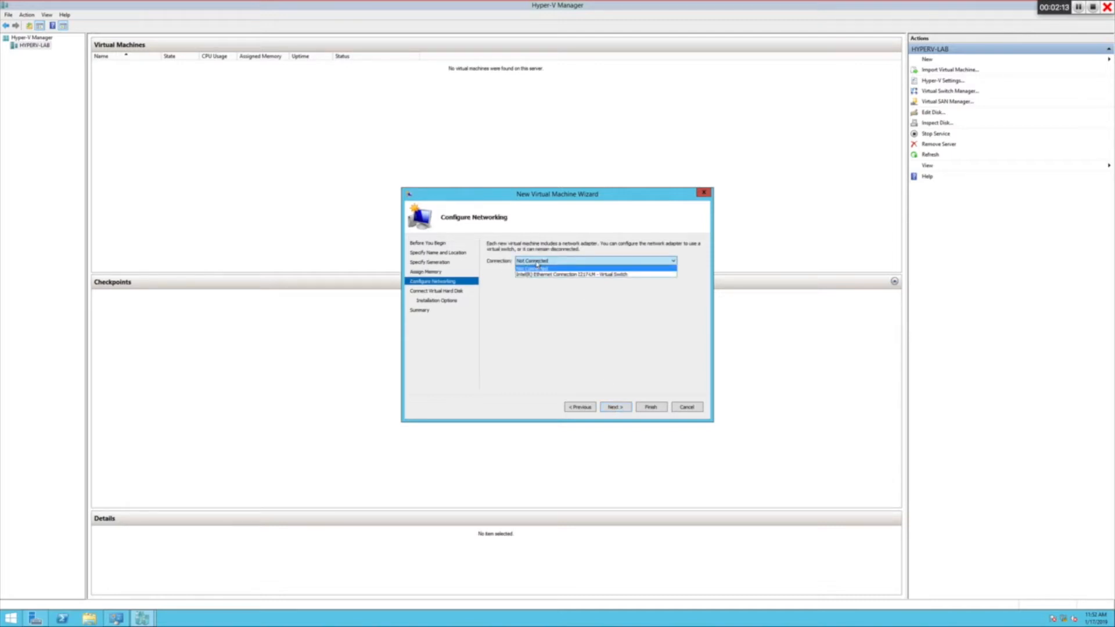
click(593, 262)
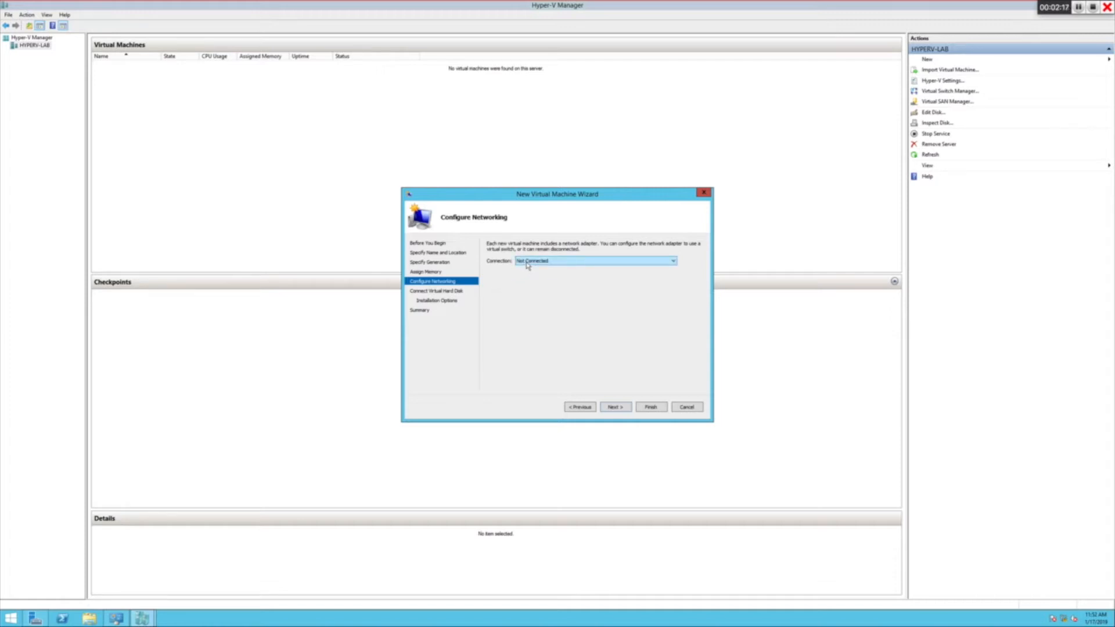
click(671, 262)
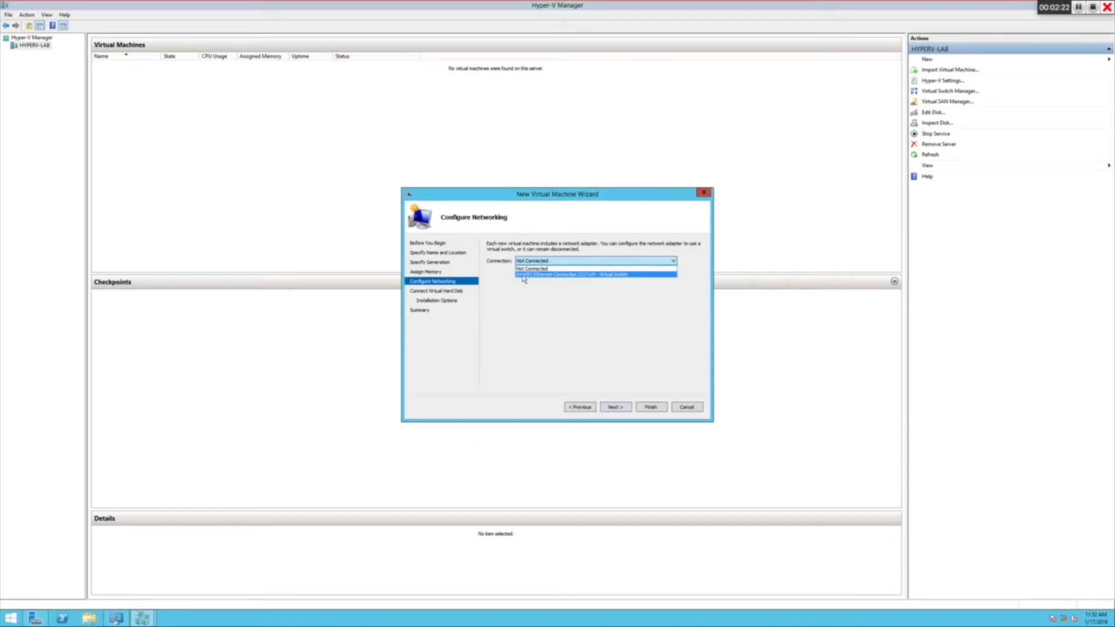
click(596, 274)
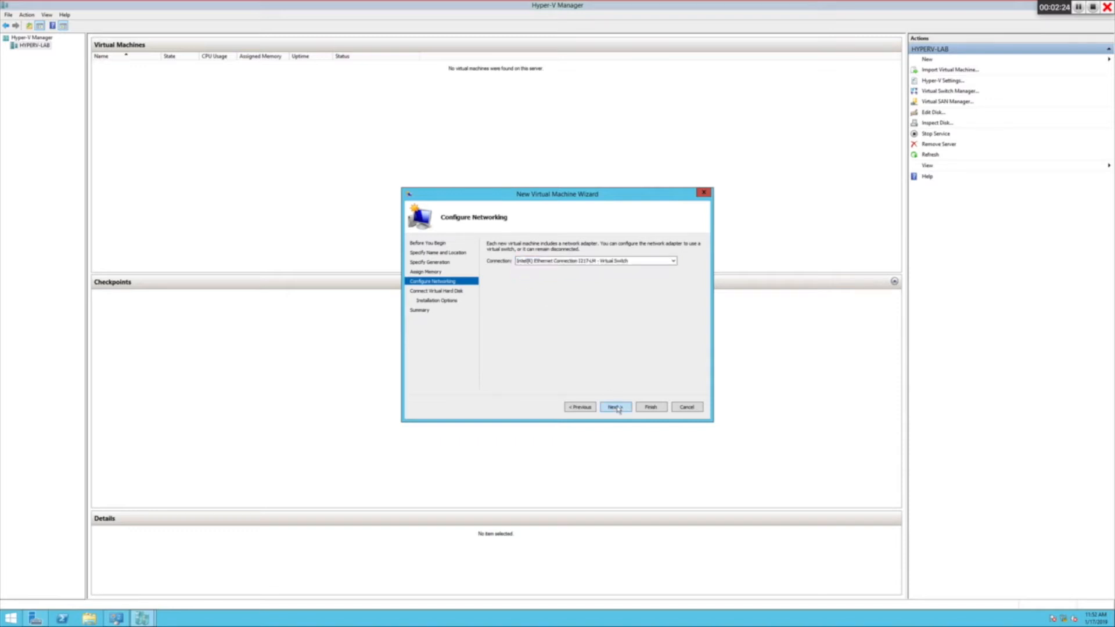
click(614, 406)
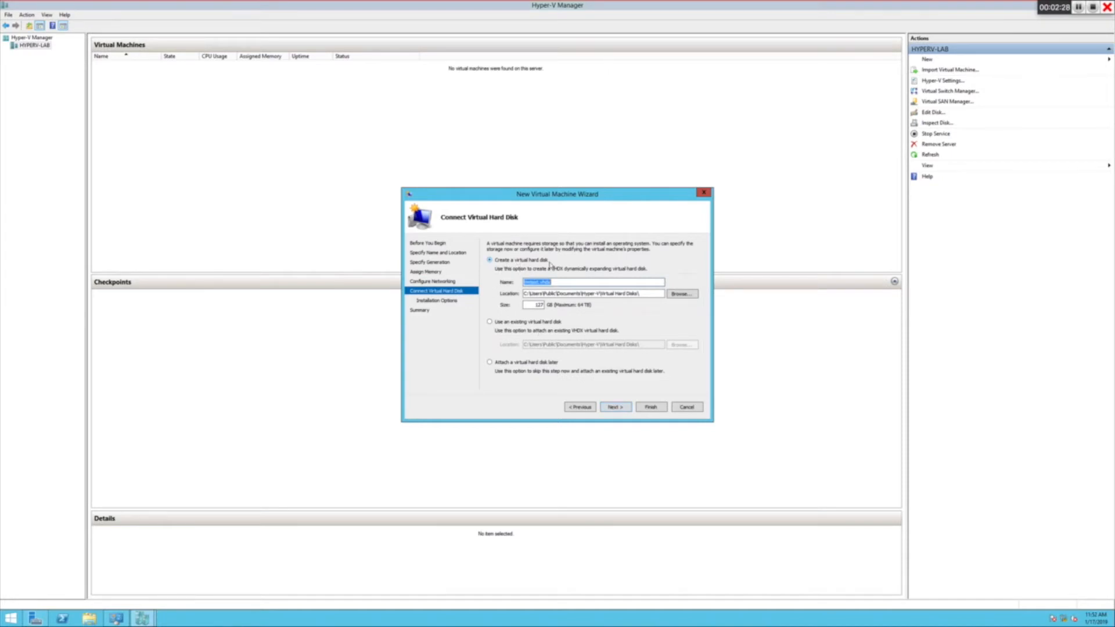
mouse_move(521, 336)
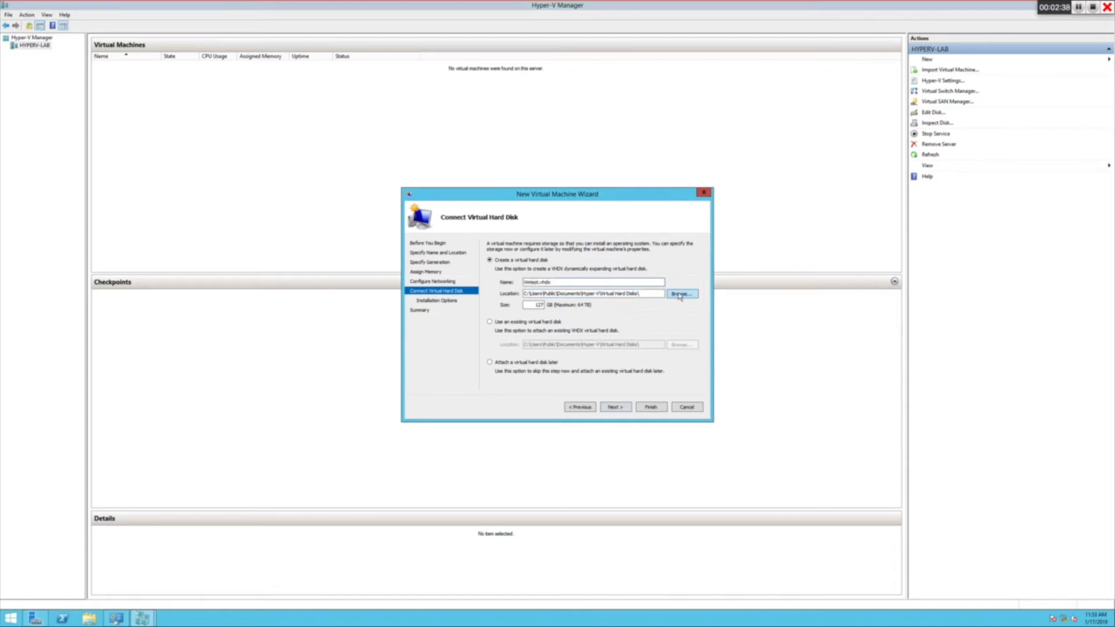
Step: Create a Vmdisk folder on Local Disk (C:) and select it as the Vmtest.vhdx location
click(680, 293)
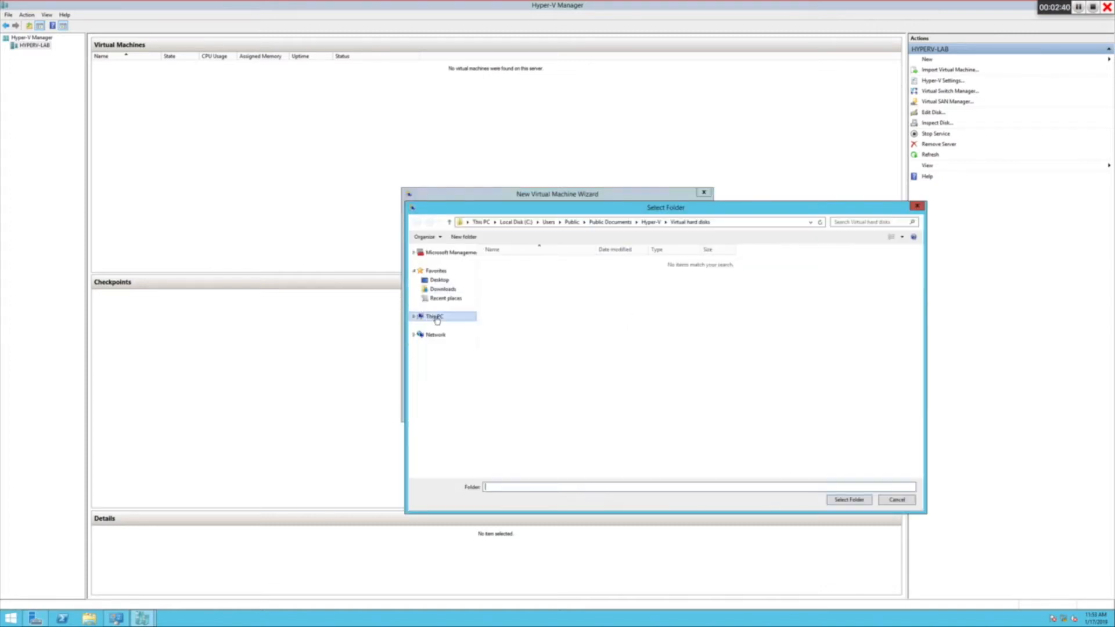
click(434, 316)
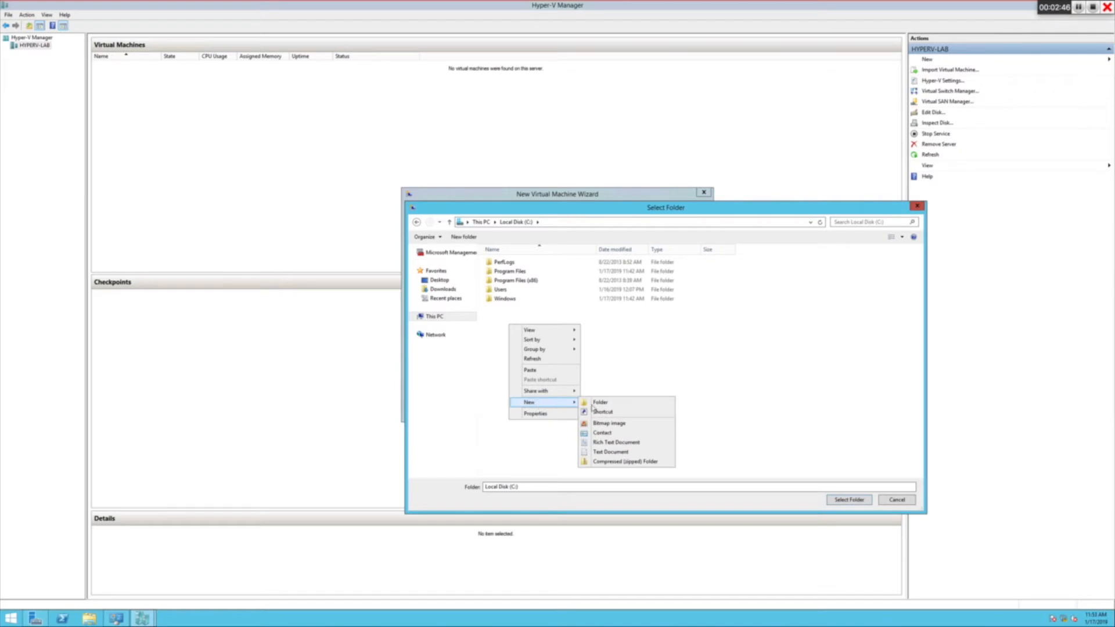
click(600, 402)
text(VMs)
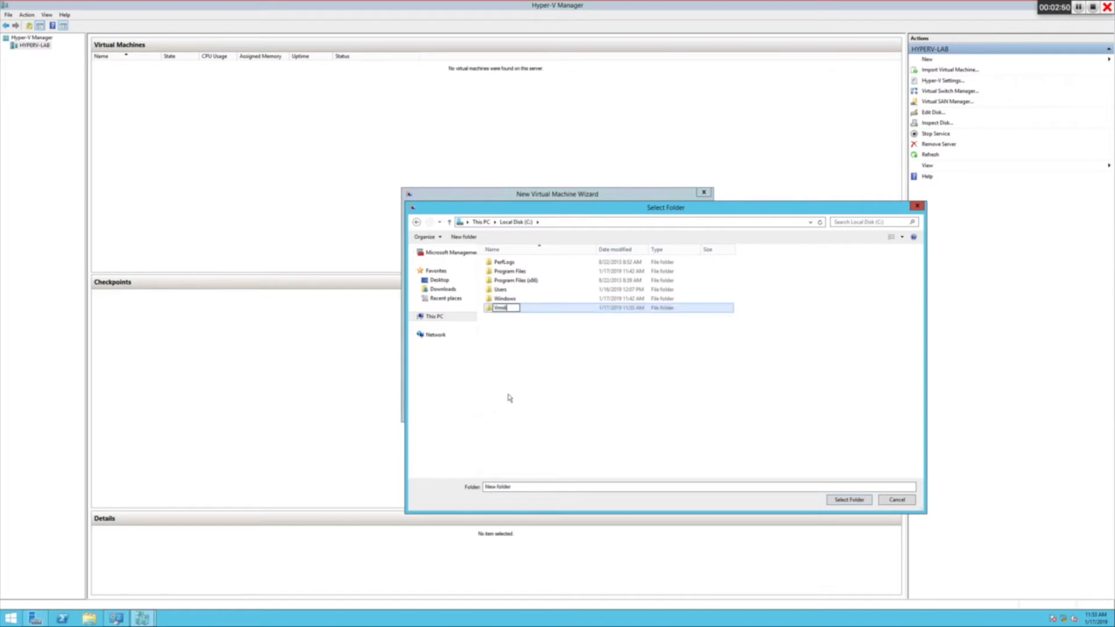
key(Return)
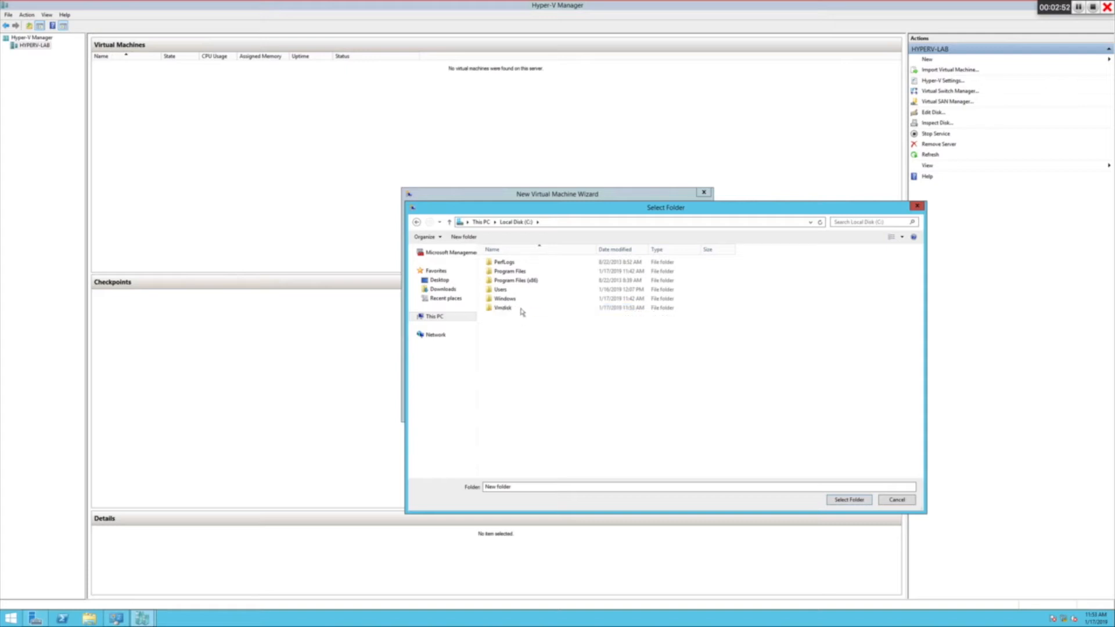
double_click(503, 307)
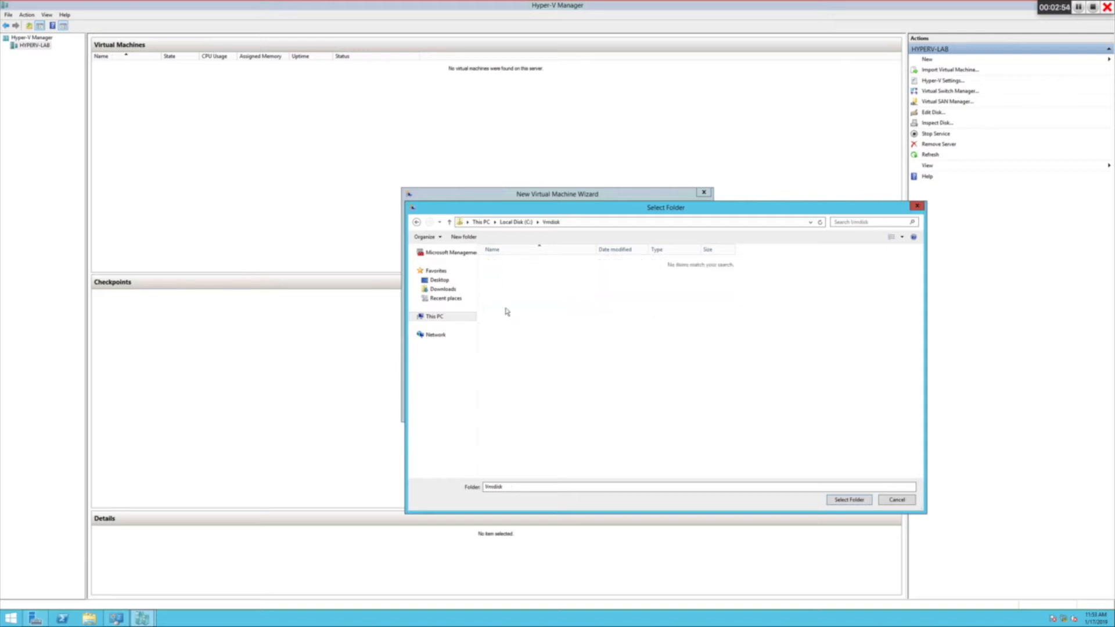
click(847, 499)
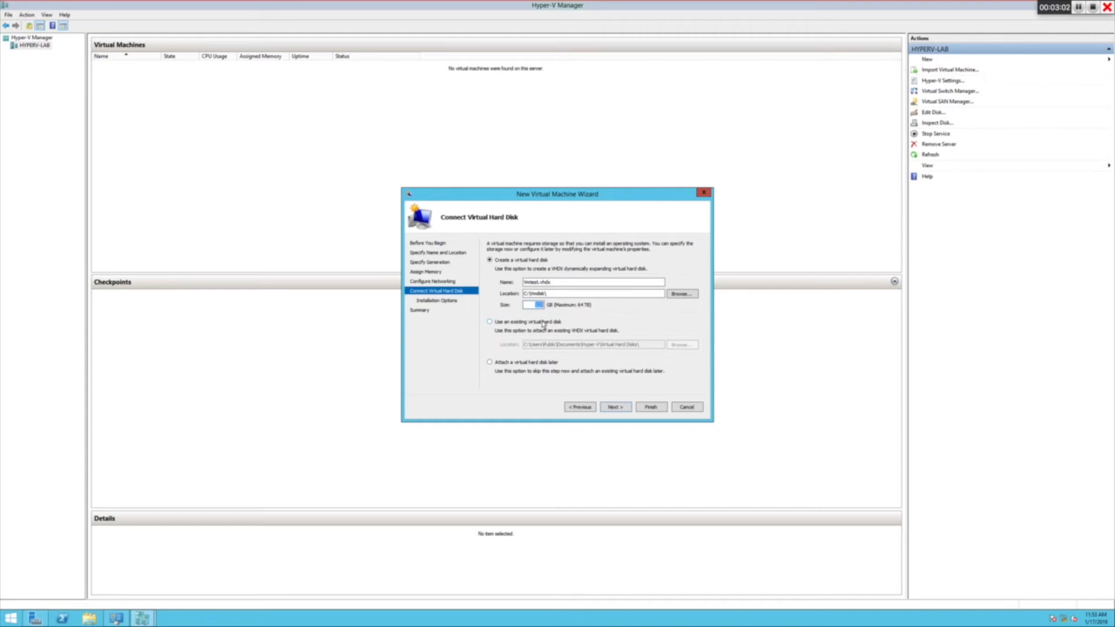
mouse_move(599, 307)
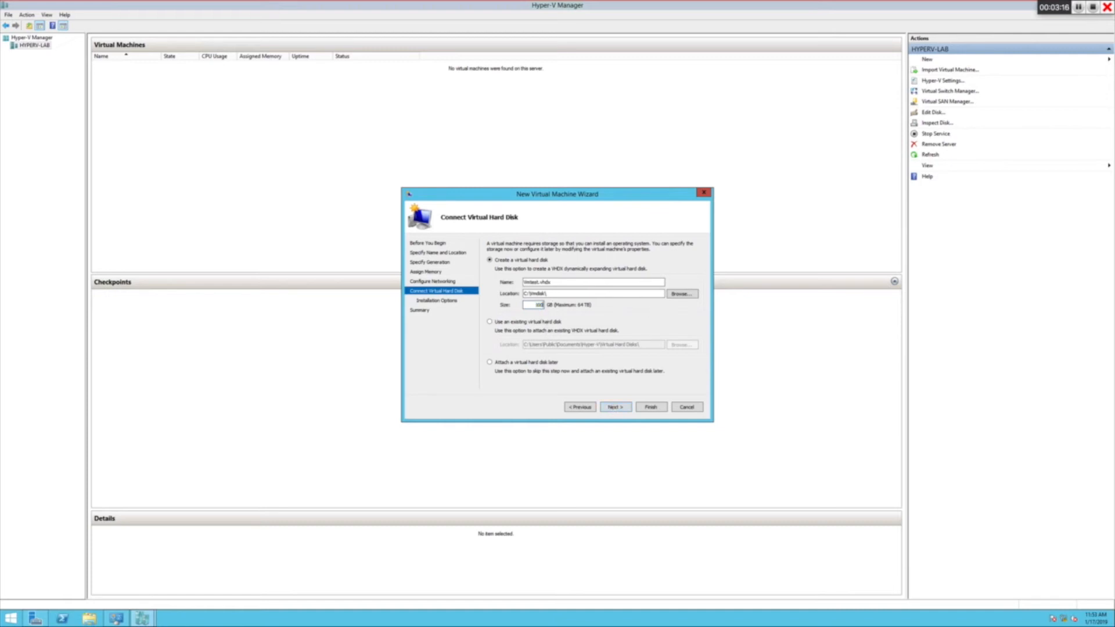
Step: Keep the 40 GB disk size and continue to the installation options
click(614, 406)
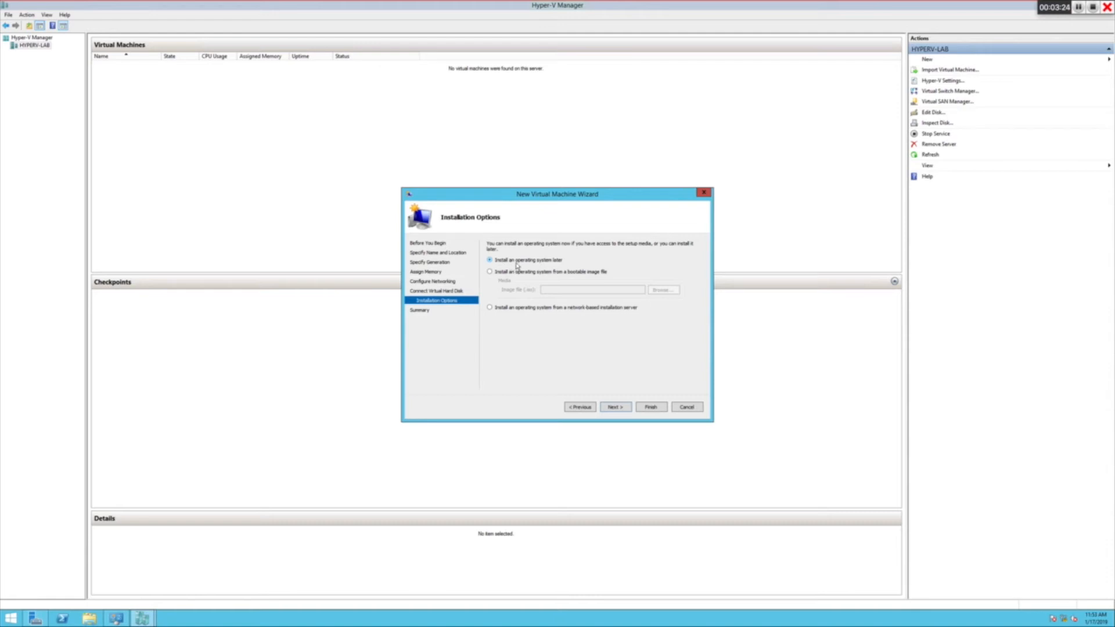
mouse_move(474, 278)
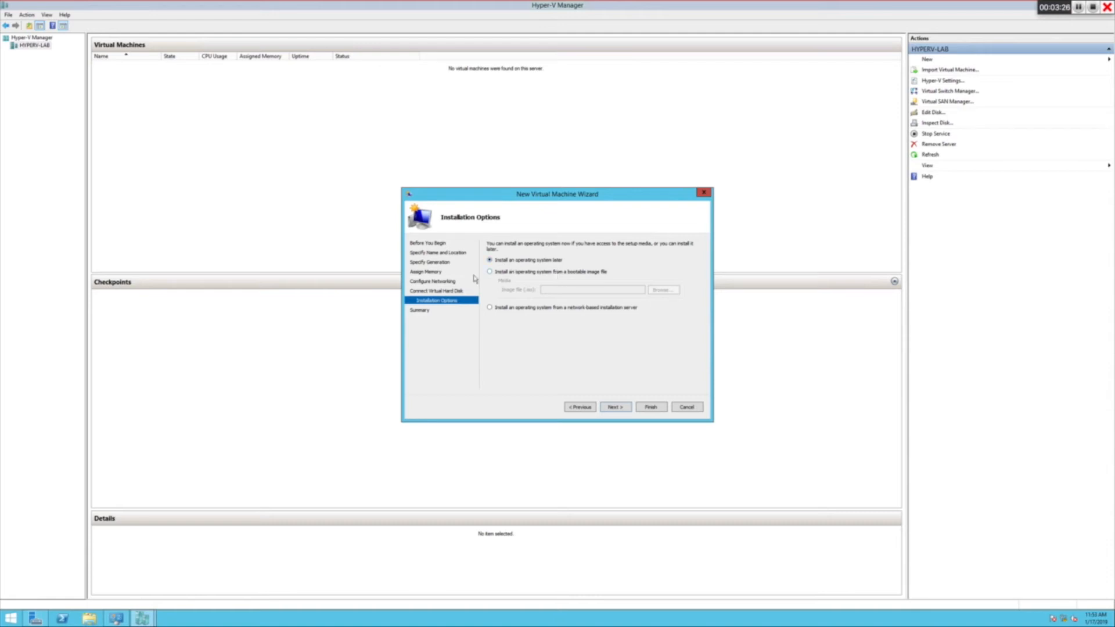
mouse_move(498, 280)
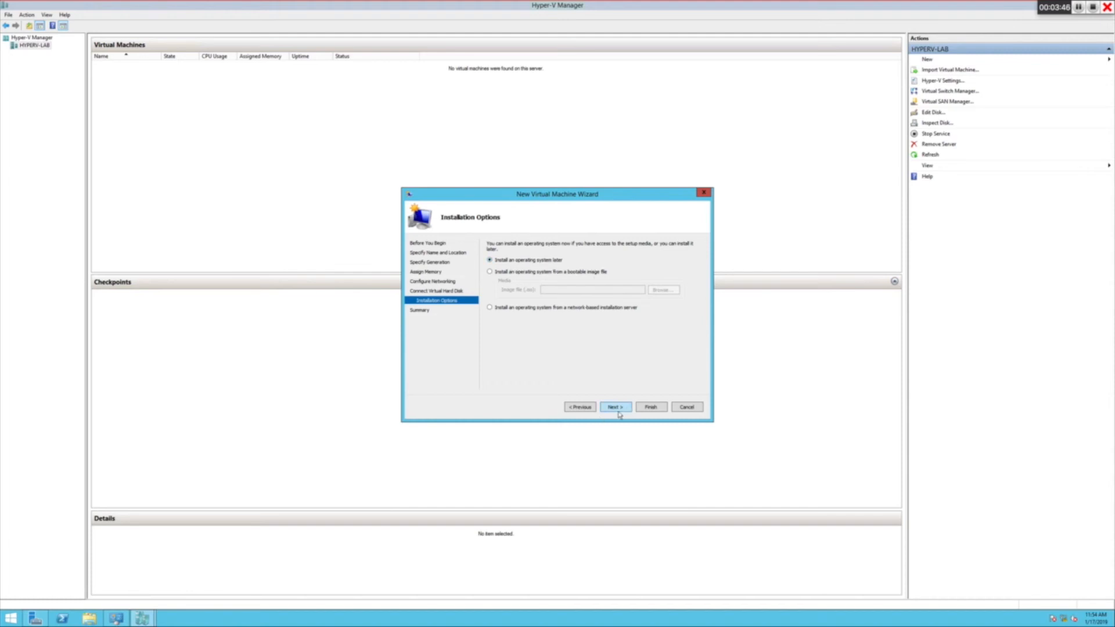
Step: Keep 'Install an operating system later' and continue to the Vmtest summary
click(613, 407)
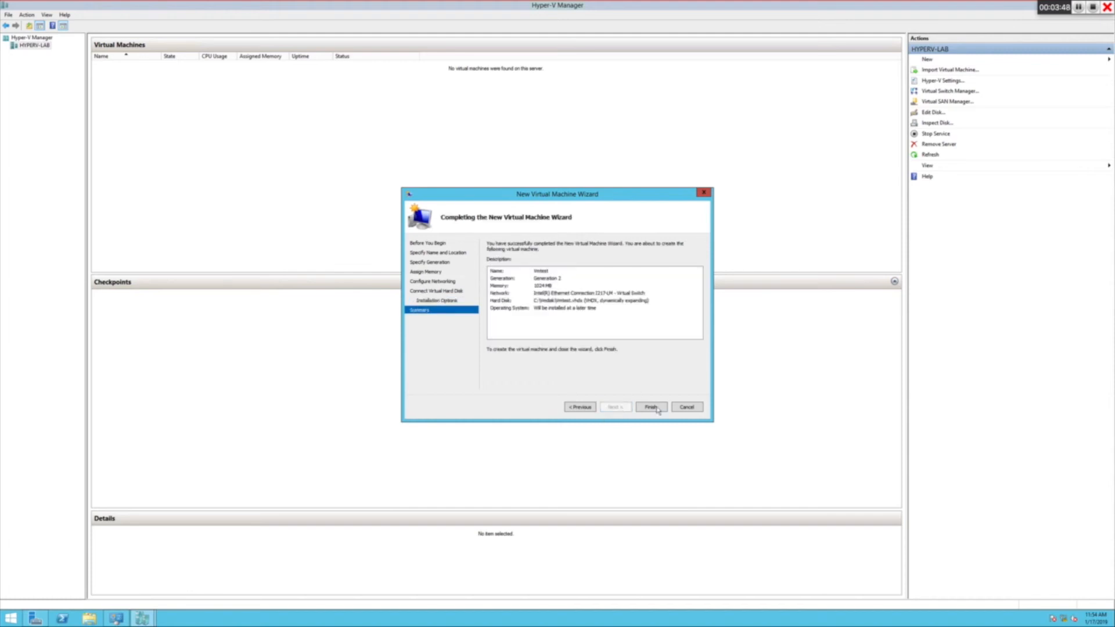
Step: Finish the wizard to create Vmtest and select it in the Virtual Machines list
click(649, 407)
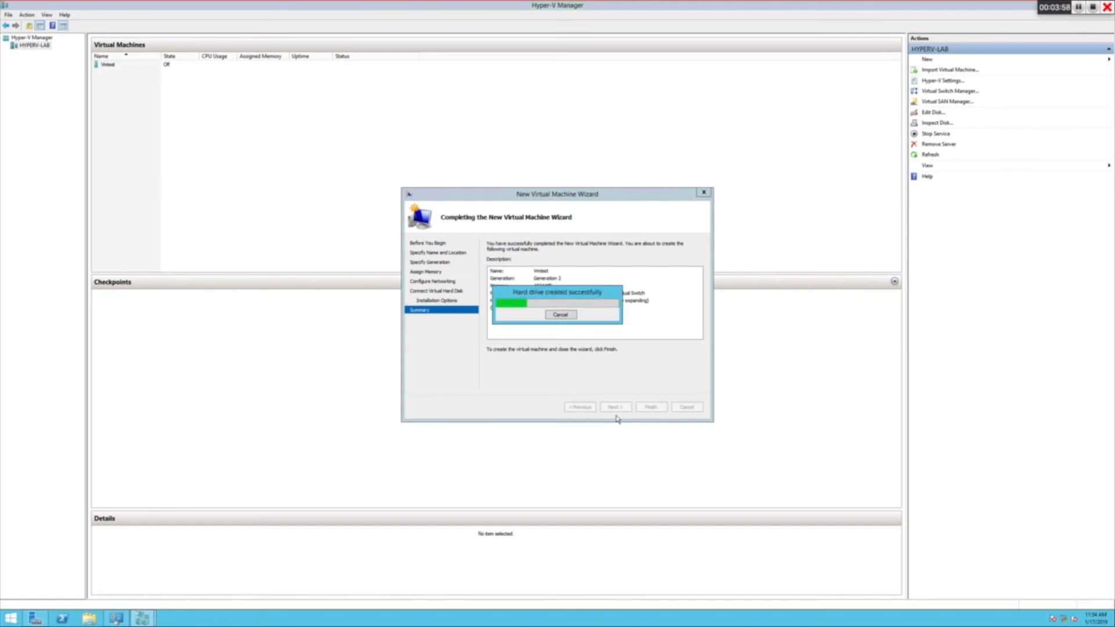
click(650, 407)
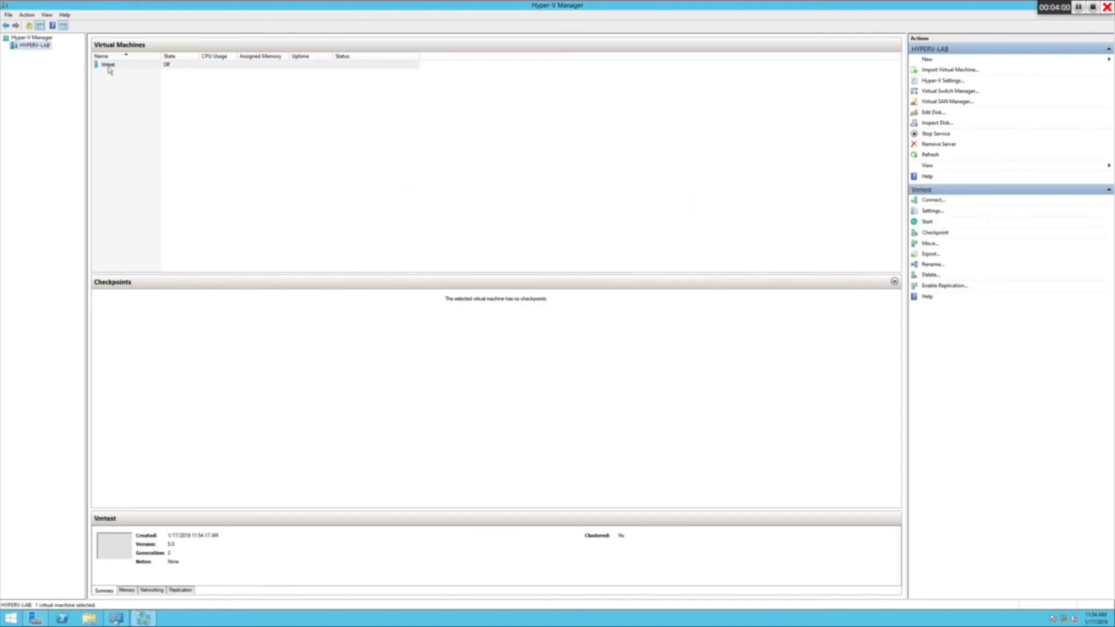
Step: Connect to Vmtest from its right-click menu, opening its Virtual Machine Connection window
click(127, 64)
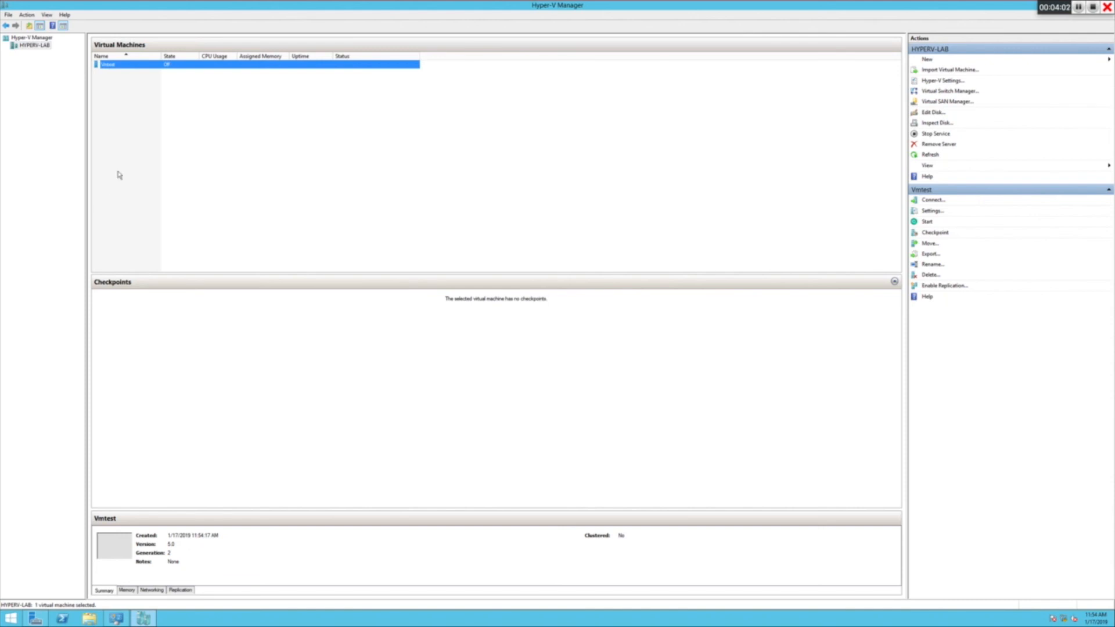
right_click(111, 64)
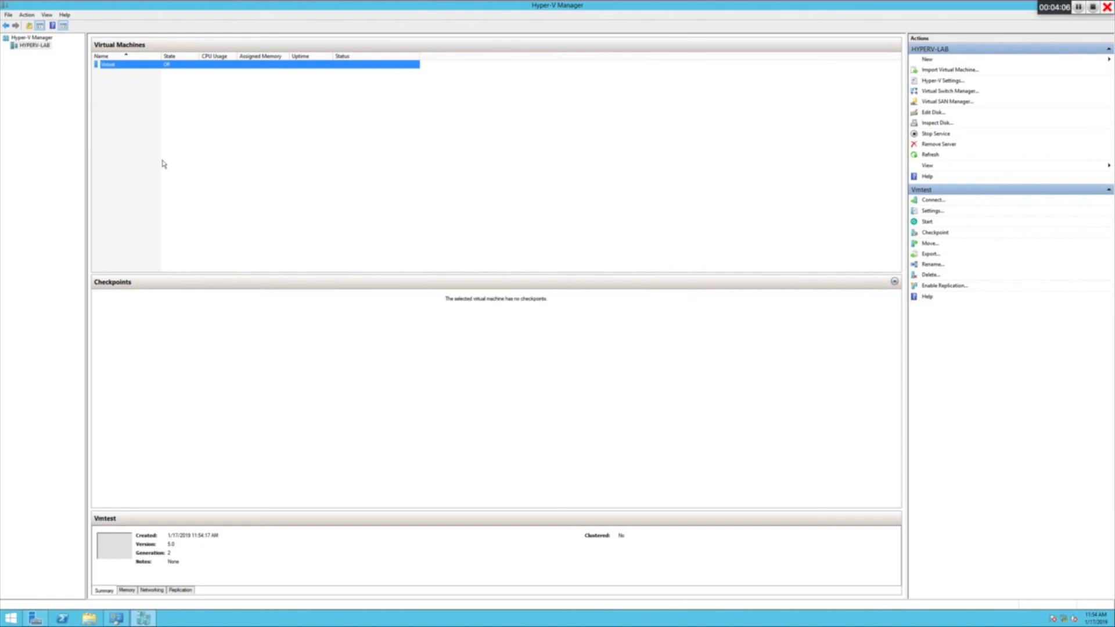
click(932, 200)
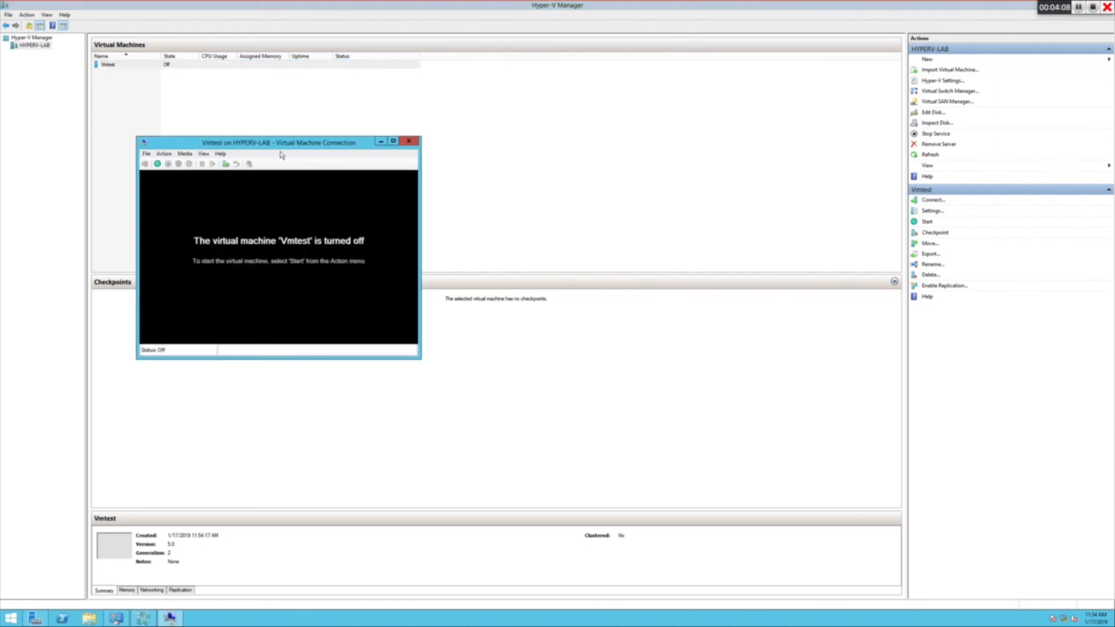
Step: Centre the connection window and start Vmtest so it attempts a PXE network boot
drag(279, 142, 422, 133)
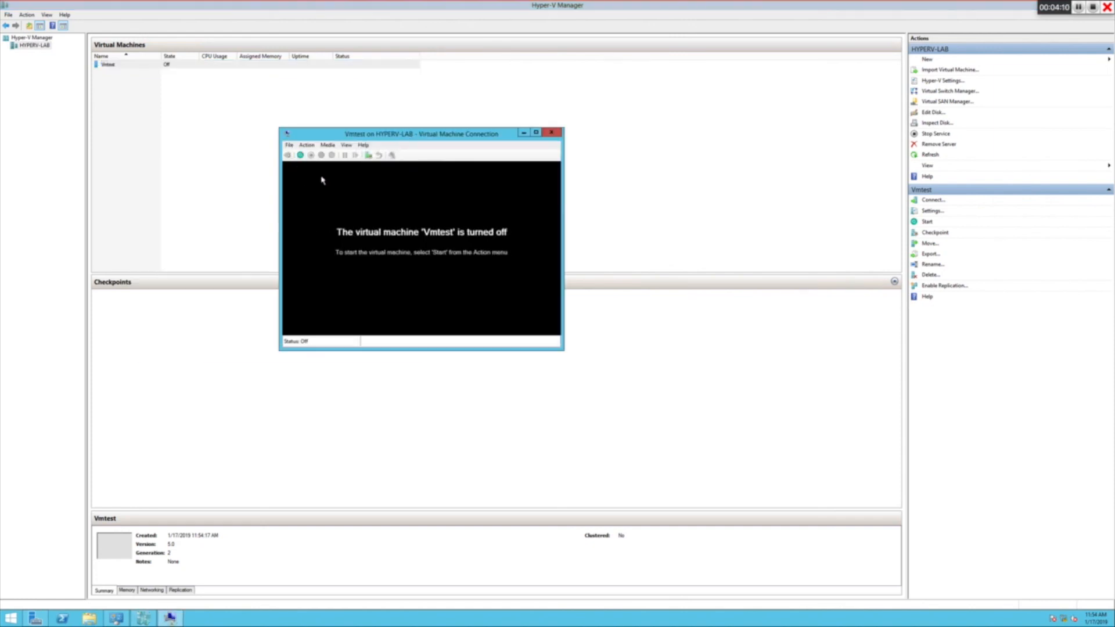
mouse_move(301, 155)
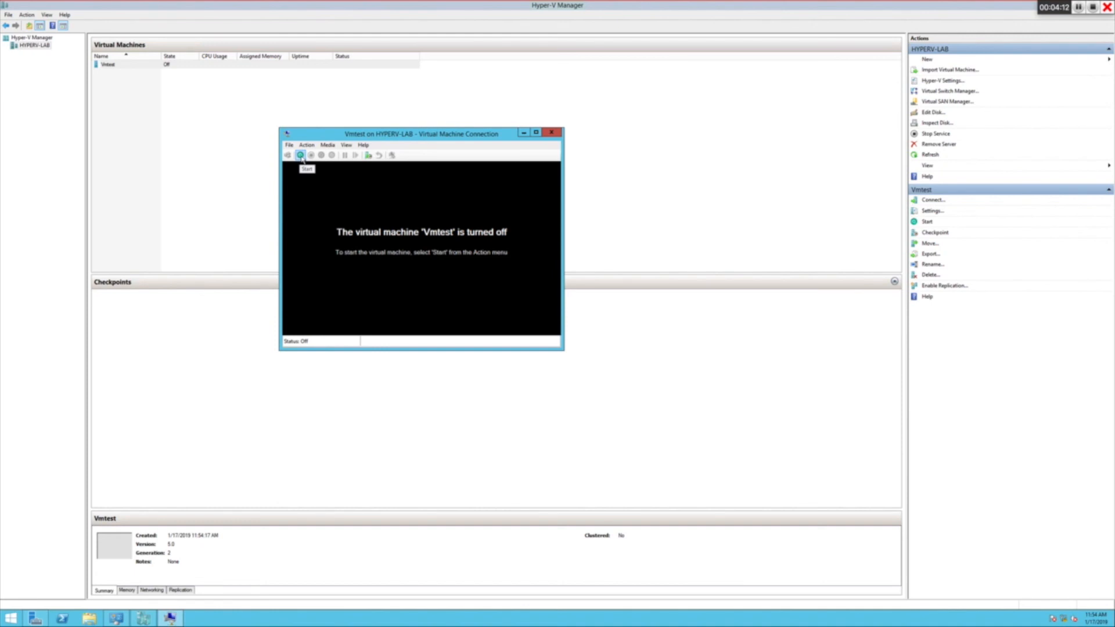
click(301, 155)
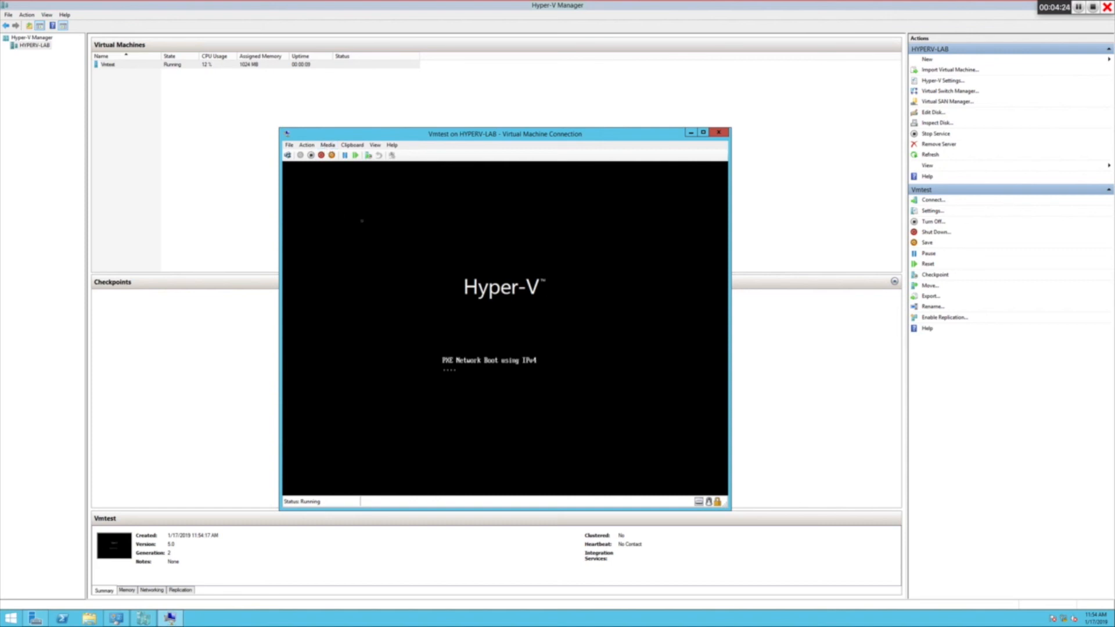
mouse_move(533, 239)
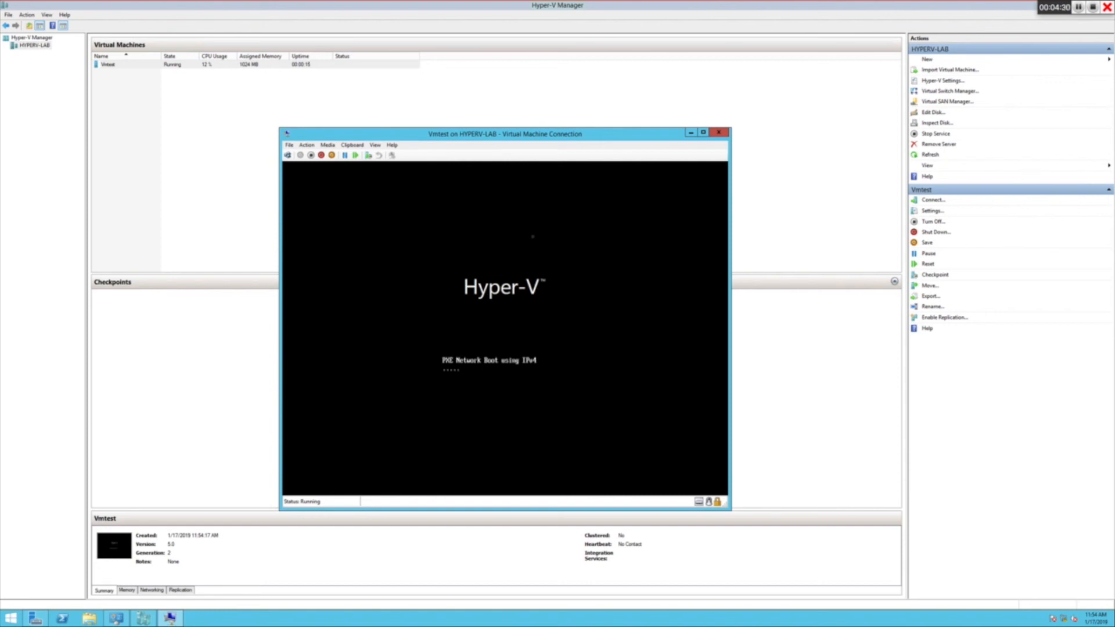
mouse_move(677, 161)
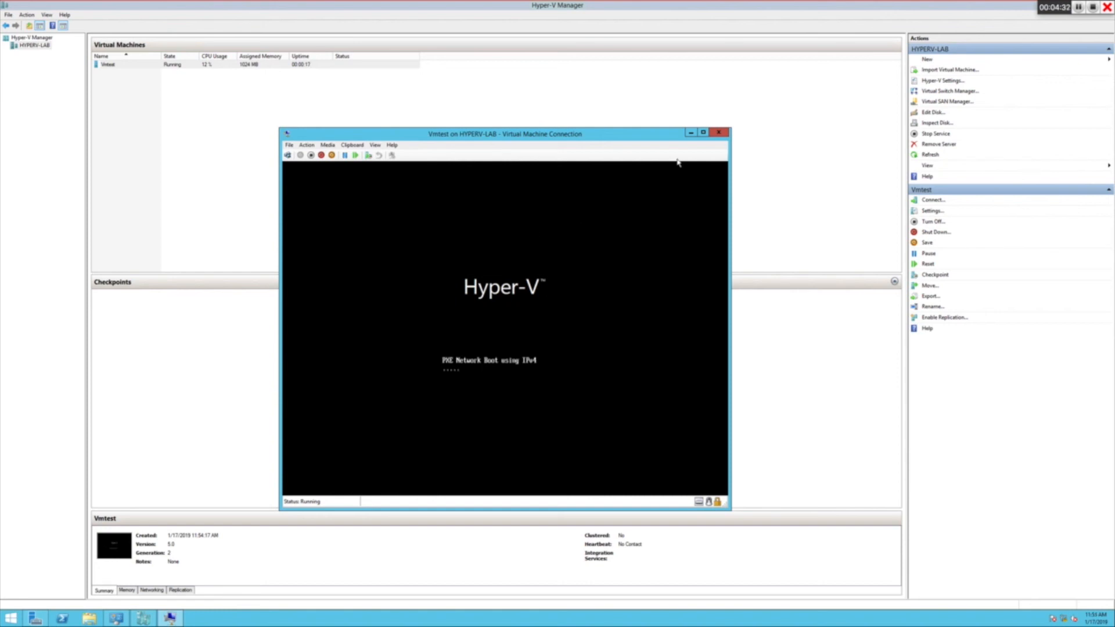
mouse_move(699, 155)
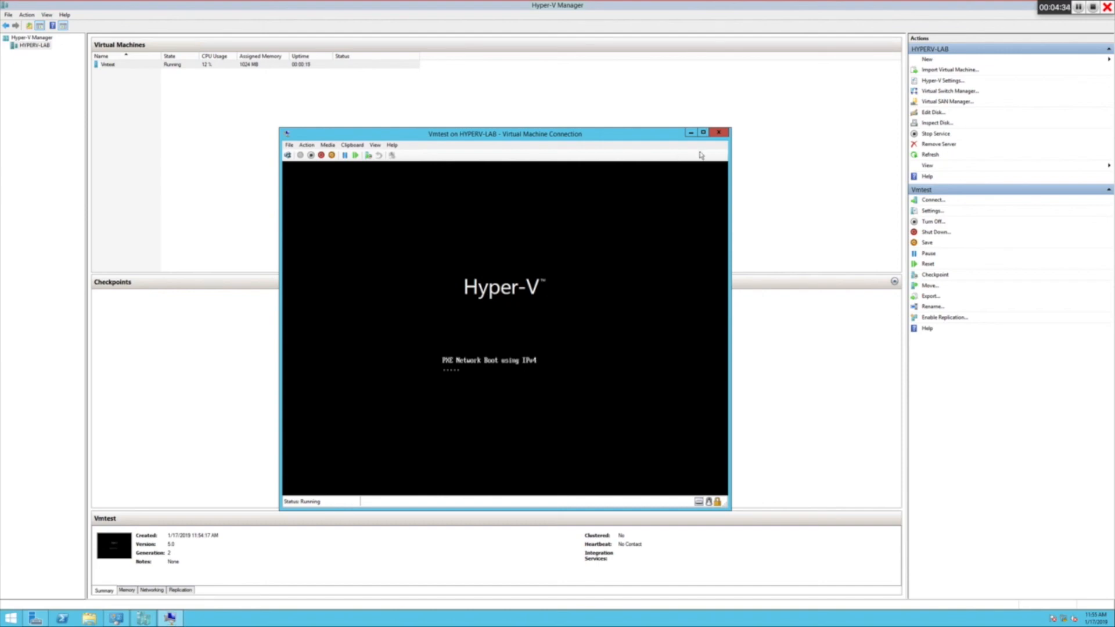